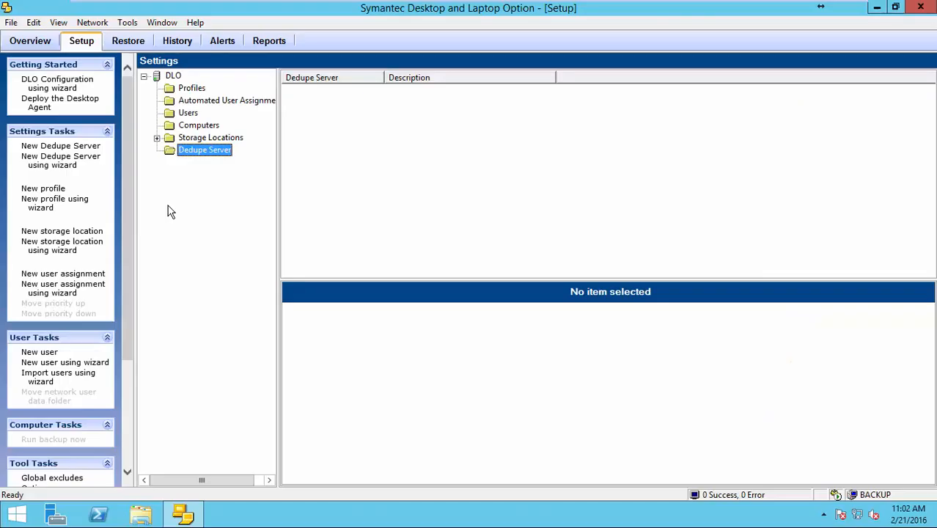
{"action": "mouse_move", "coordinate": [60, 146]}
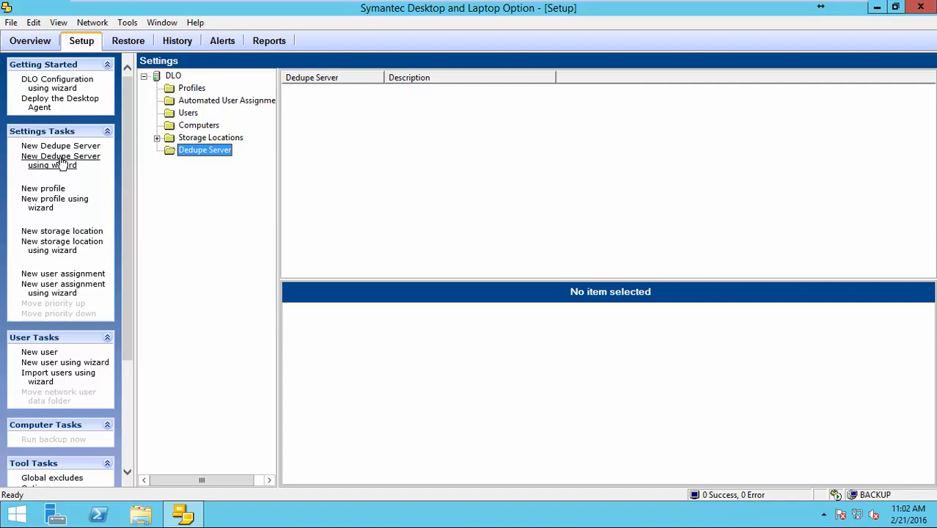
{"action": "mouse_move", "coordinate": [60, 146]}
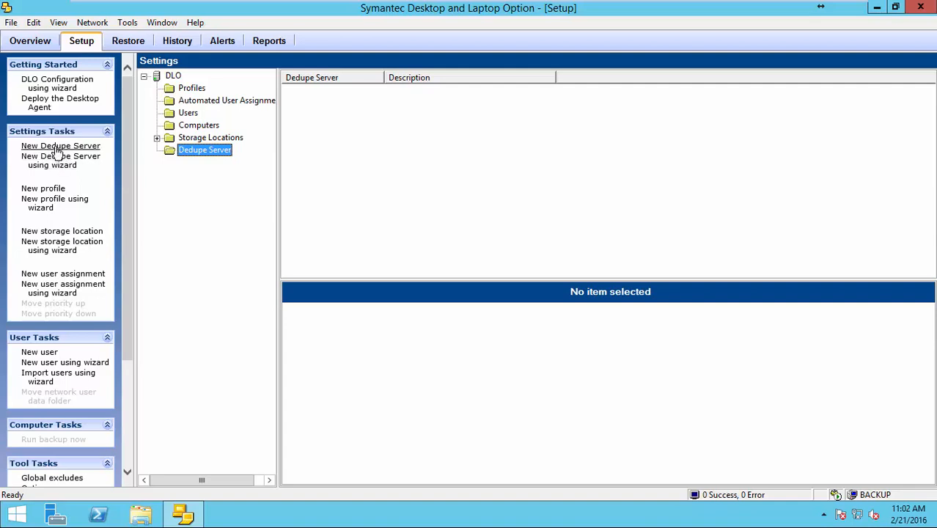
Step: Create dedupe server 'dedupe' with description 'mydedupe' on host 'backup' and confirm
{"action": "left_click", "coordinate": [60, 145]}
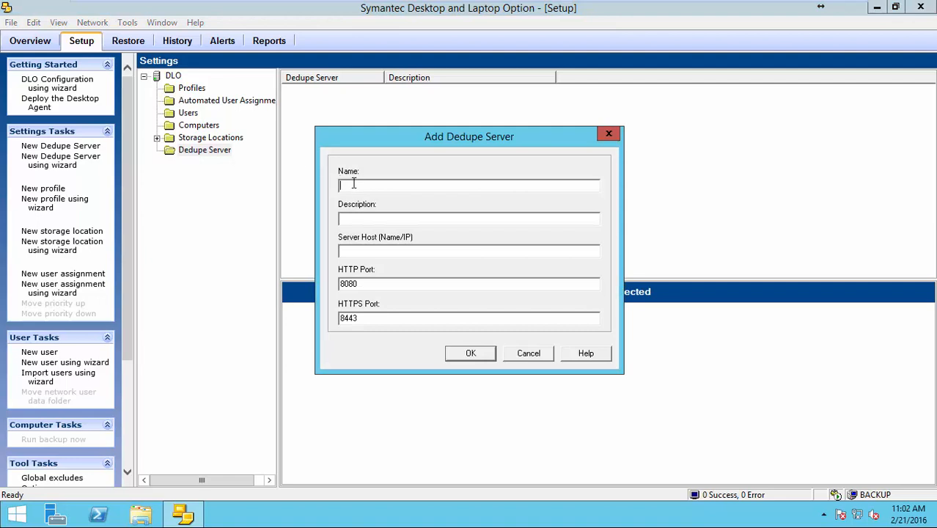
{"action": "type", "text": "d"}
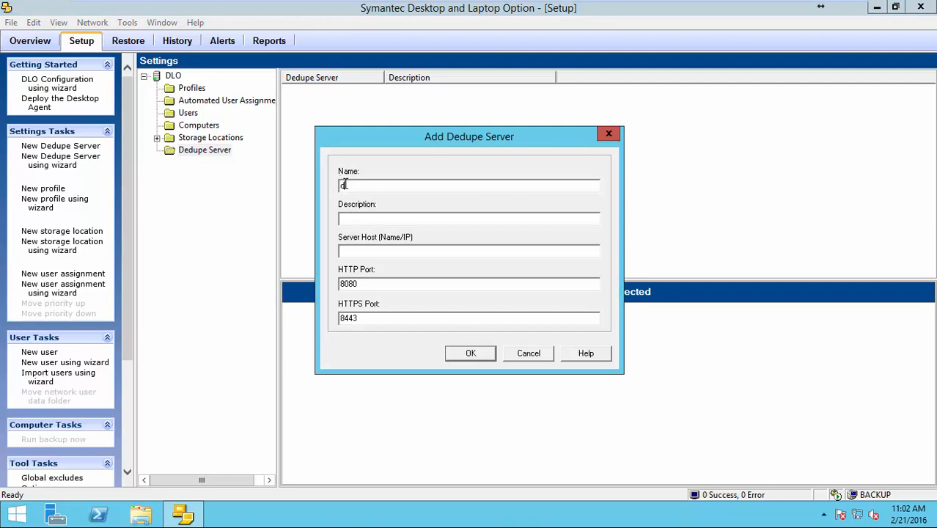
{"action": "type", "text": "dedupe"}
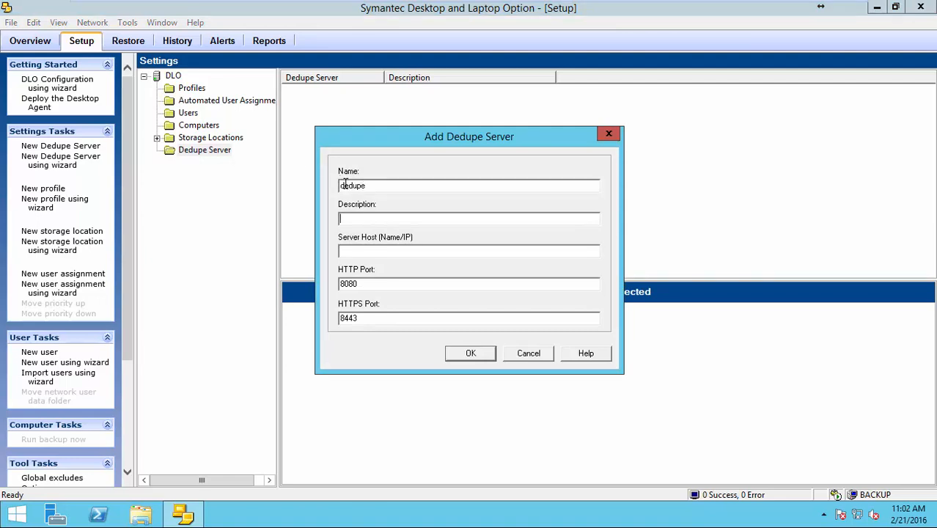
{"action": "type", "text": "m,"}
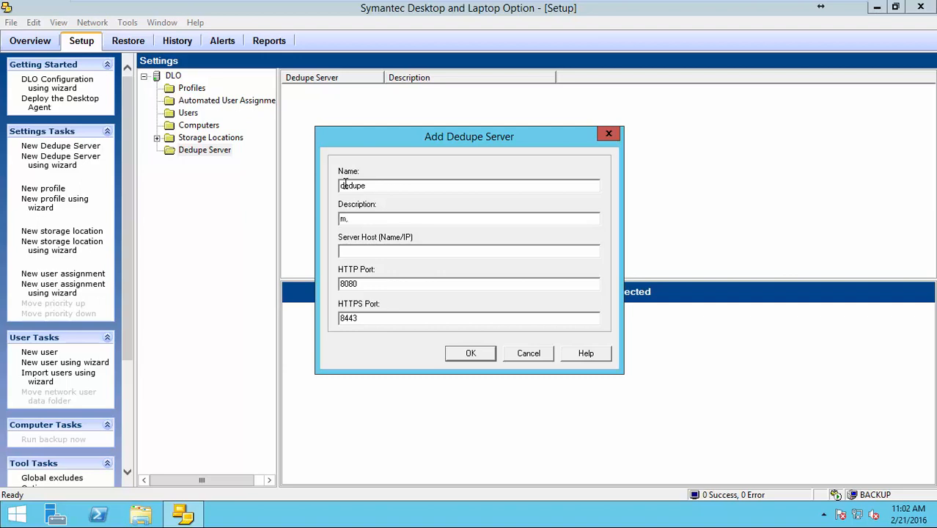
{"action": "type", "text": "mydedu"}
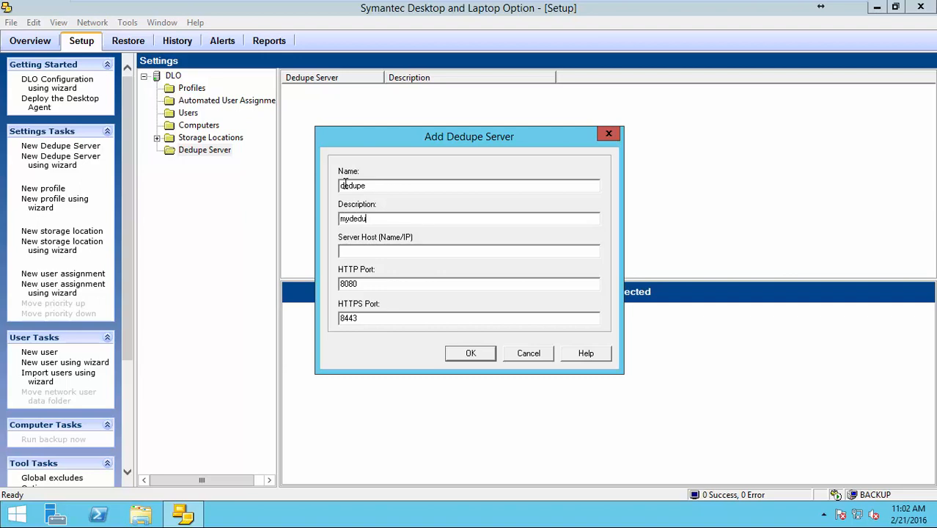
{"action": "type", "text": "pe"}
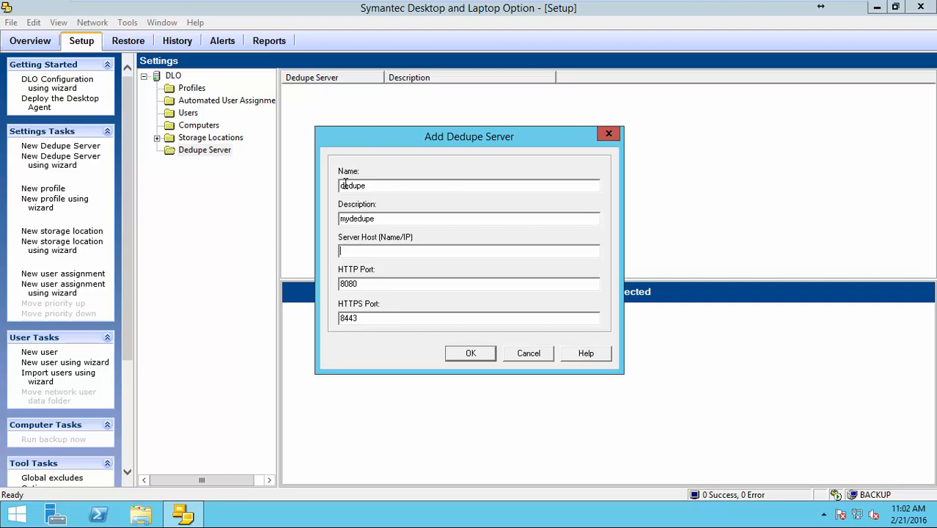
{"action": "type", "text": "backup"}
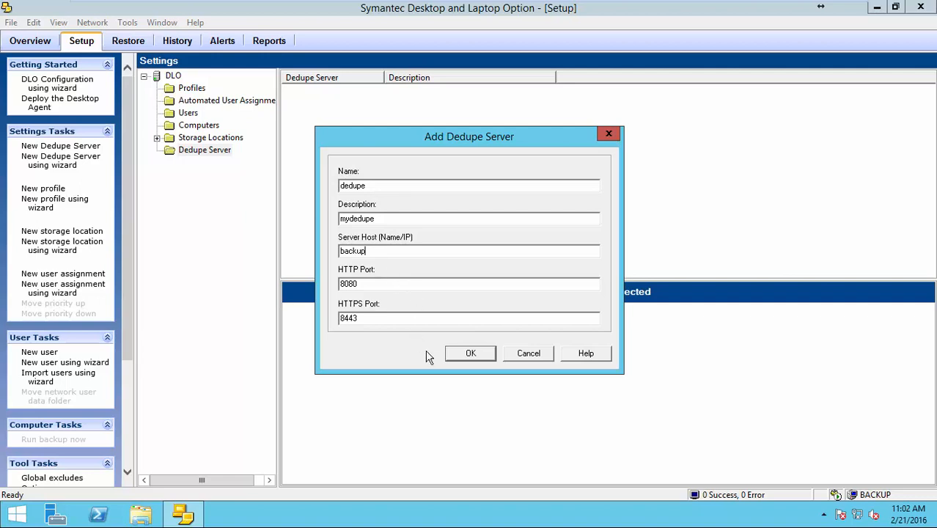
{"action": "left_click", "coordinate": [469, 352]}
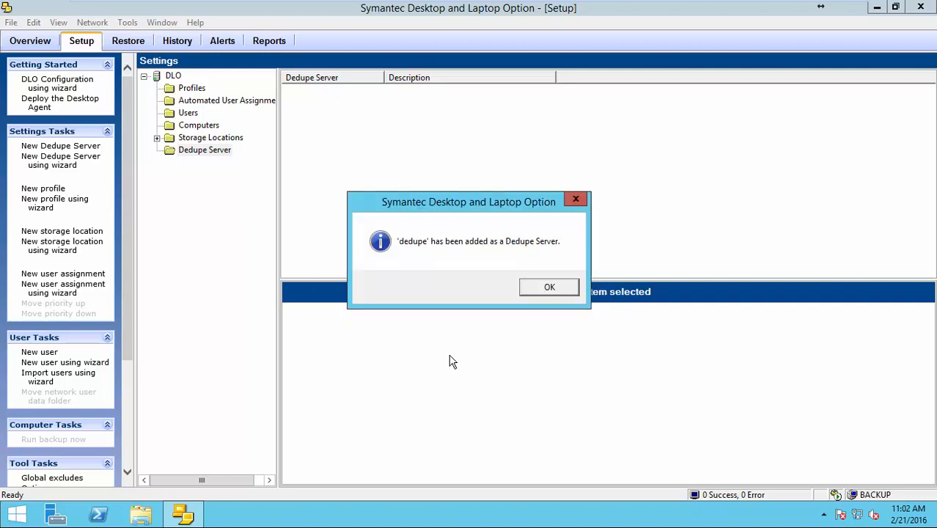
{"action": "left_click", "coordinate": [548, 286]}
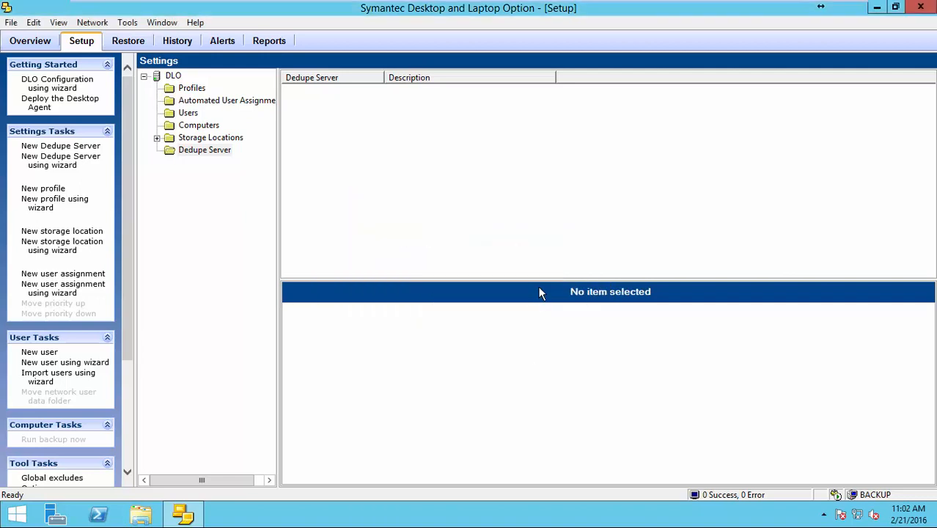
Step: Expand the Dedupe Server node and manage 'dedupe', showing its storage pools
{"action": "left_click", "coordinate": [204, 161]}
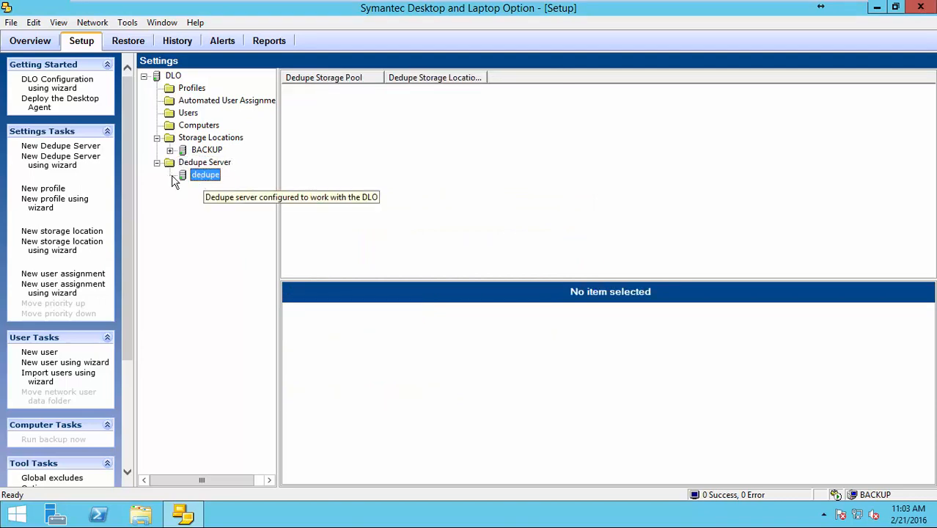
{"action": "right_click", "coordinate": [206, 174]}
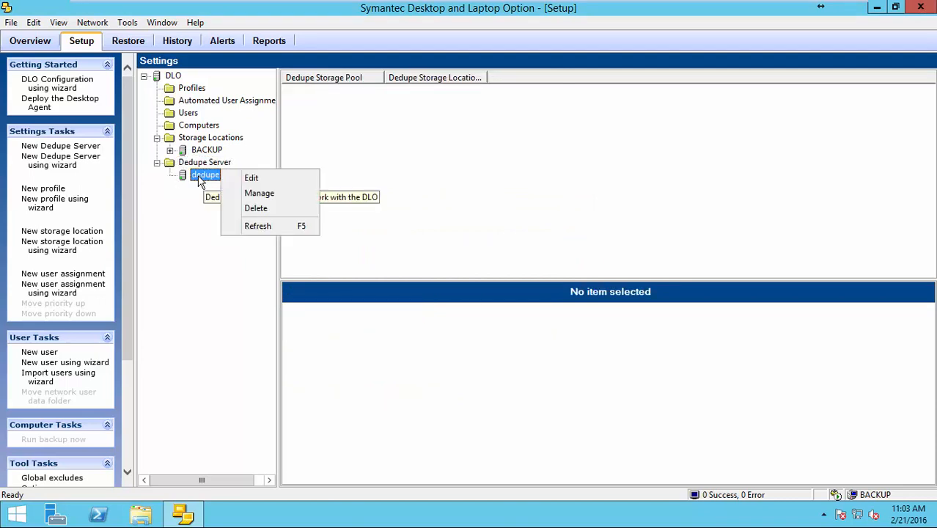
{"action": "mouse_move", "coordinate": [258, 193]}
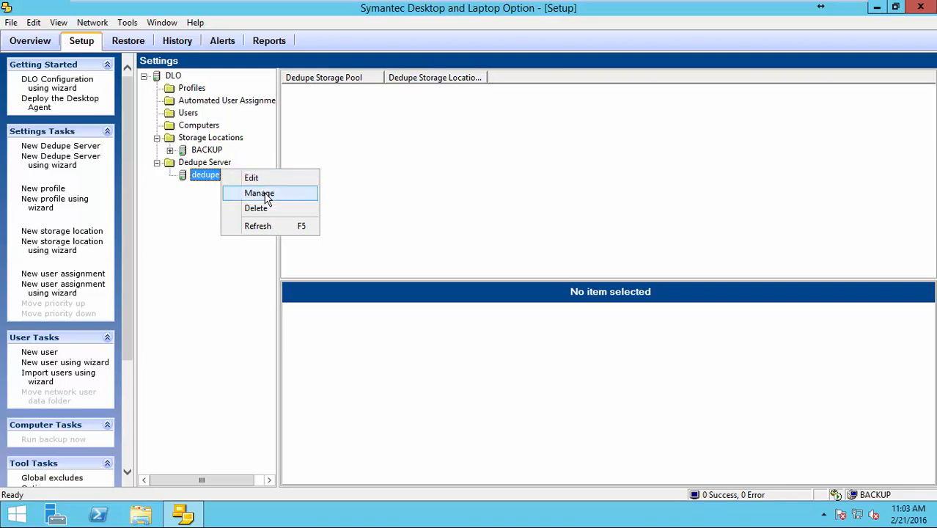
{"action": "left_click", "coordinate": [258, 193]}
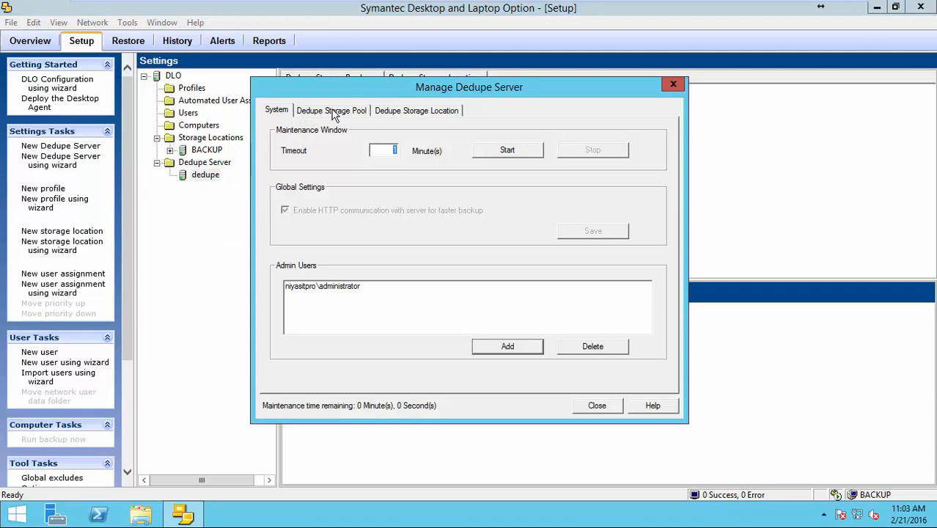
{"action": "left_click", "coordinate": [331, 110]}
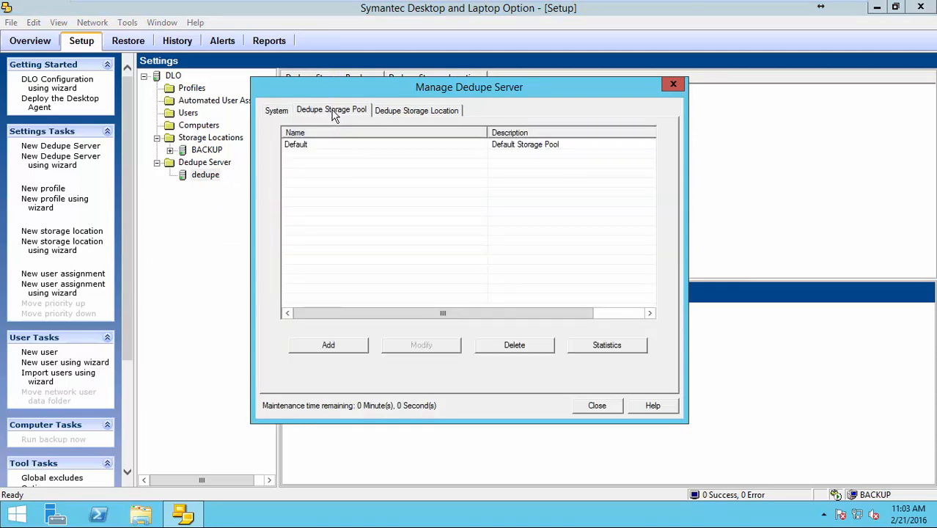
Step: Select the Default pool, start adding a new pool, then cancel it
{"action": "left_click", "coordinate": [296, 145]}
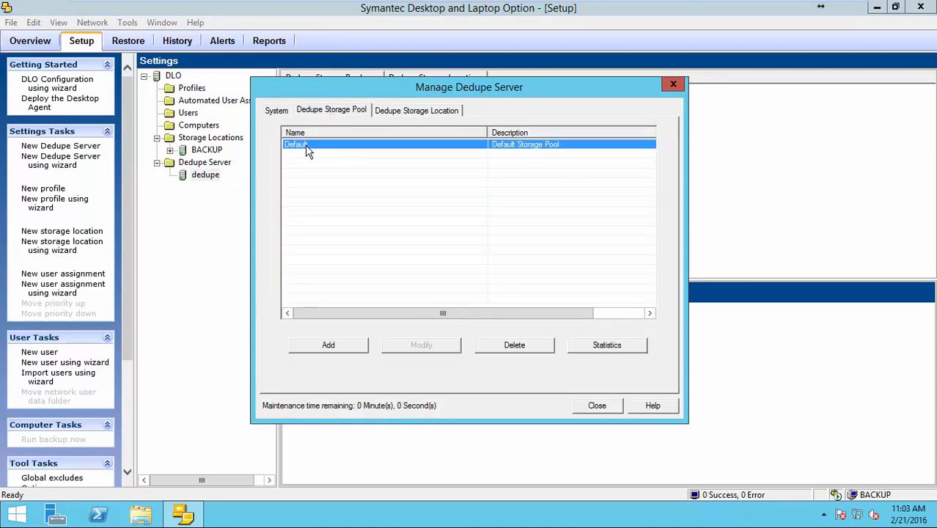
{"action": "mouse_move", "coordinate": [373, 154]}
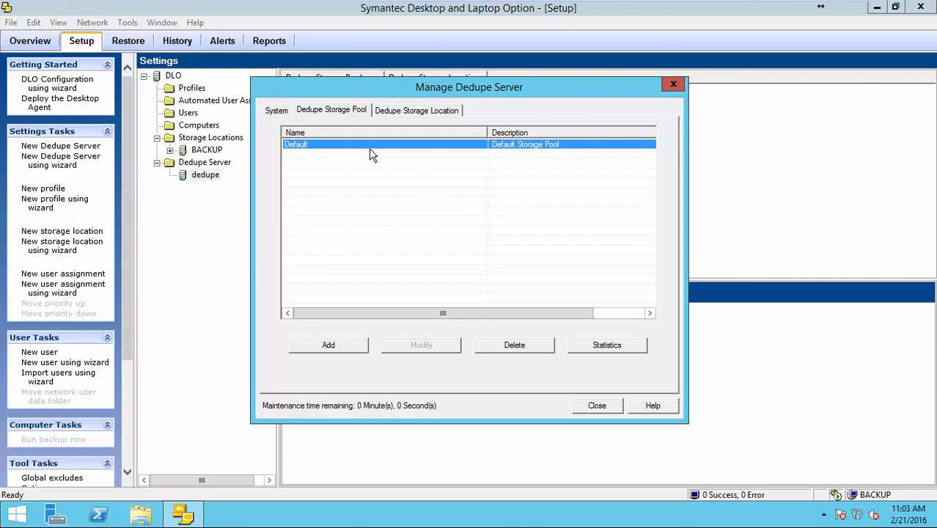
{"action": "mouse_move", "coordinate": [360, 328]}
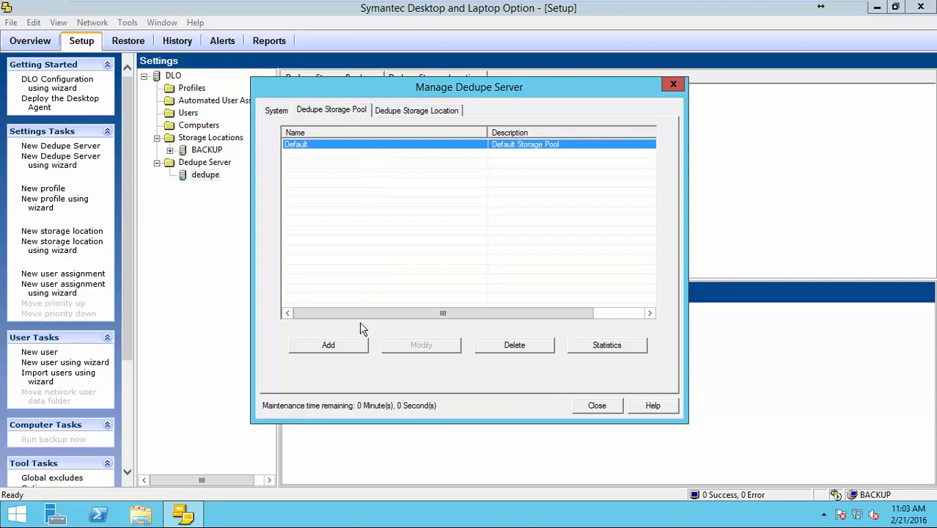
{"action": "left_click", "coordinate": [329, 345]}
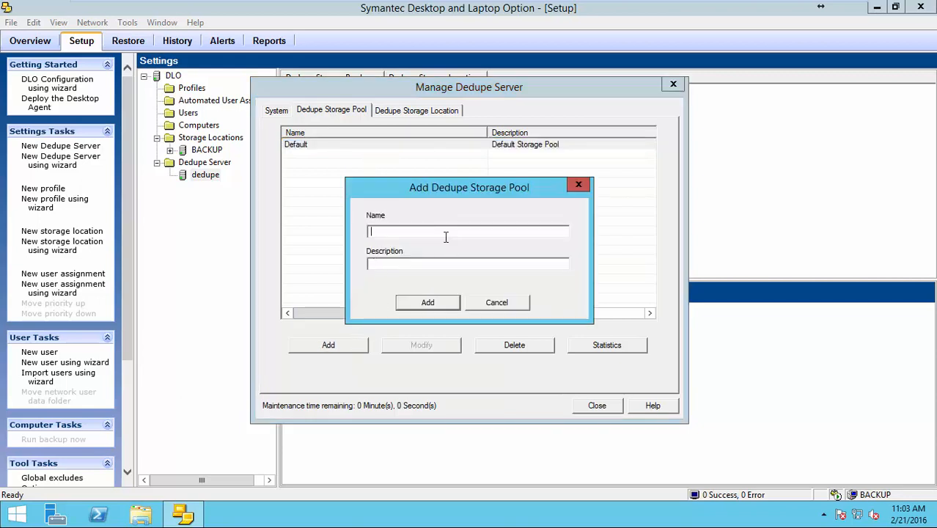
{"action": "left_click", "coordinate": [496, 302]}
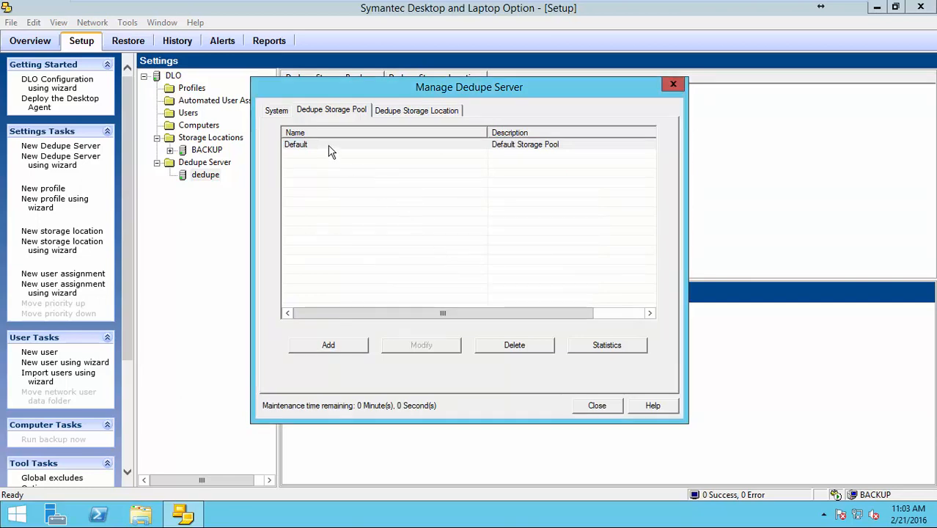
Step: Show the Dedupe Storage Location list for the Default pool, currently empty
{"action": "left_click", "coordinate": [416, 110]}
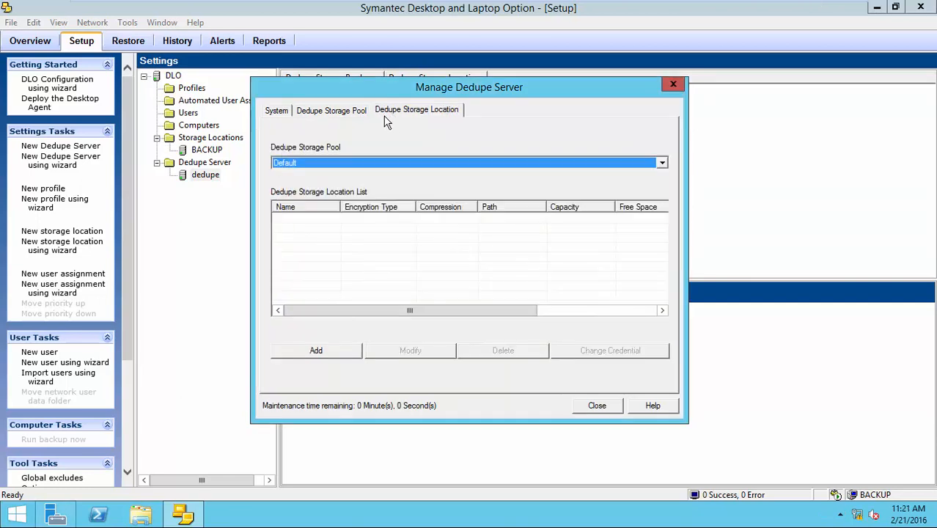
{"action": "mouse_move", "coordinate": [355, 307]}
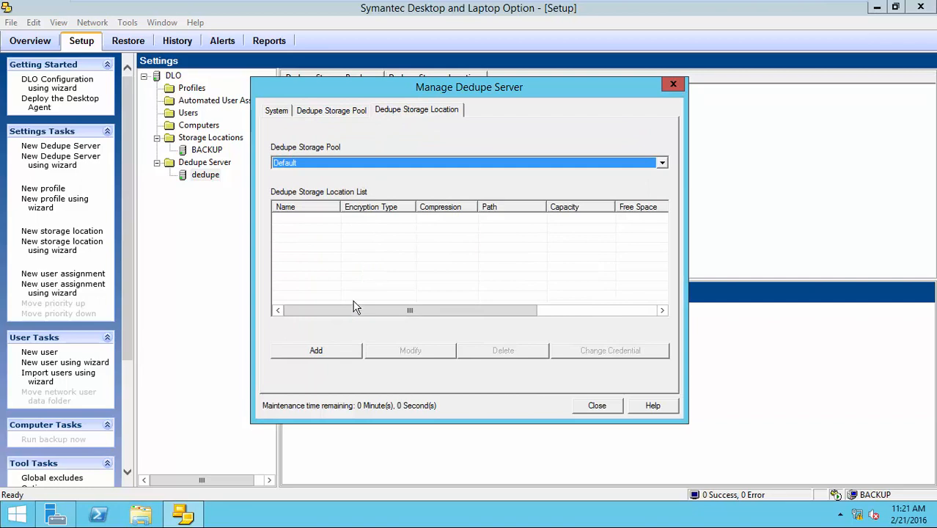
{"action": "mouse_move", "coordinate": [312, 204]}
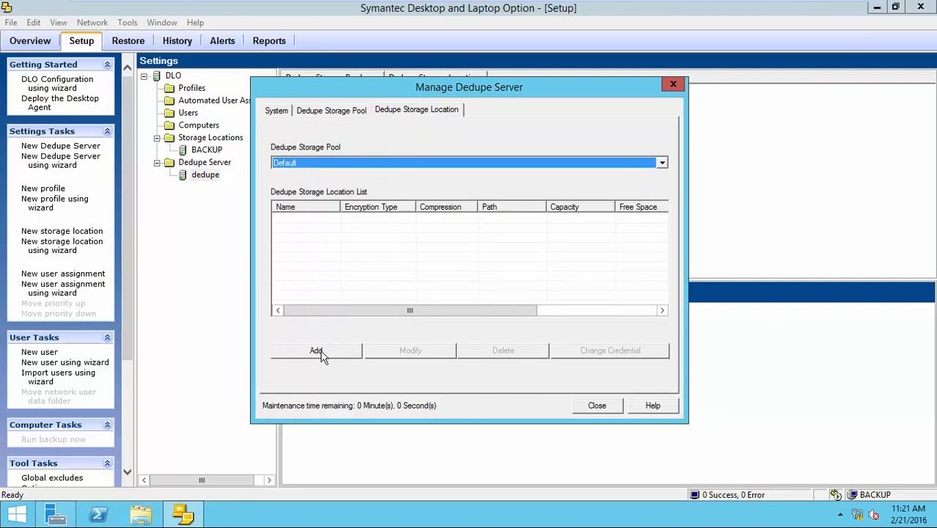
Step: Add storage location 'dedupestr' at \\backup\DEDUP with user 'badm' credentials and confirm success
{"action": "left_click", "coordinate": [316, 351]}
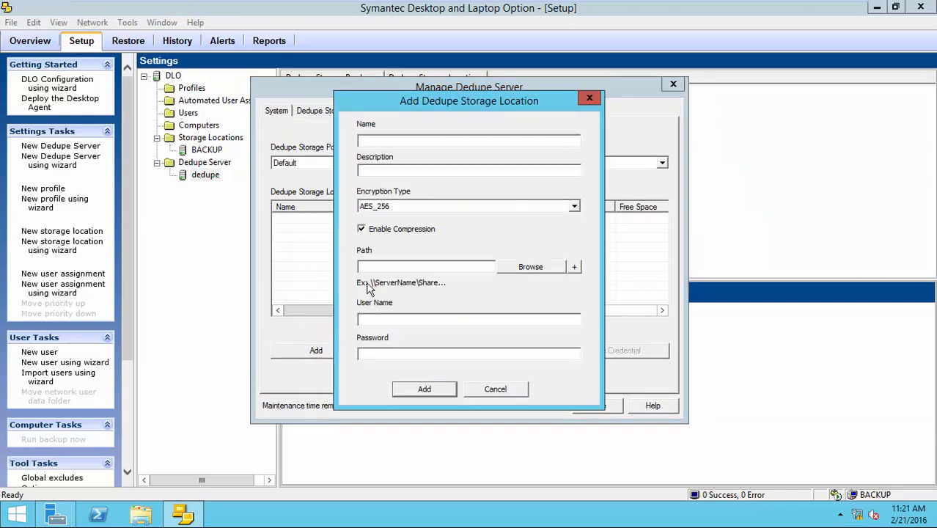
{"action": "type", "text": "dedupestr"}
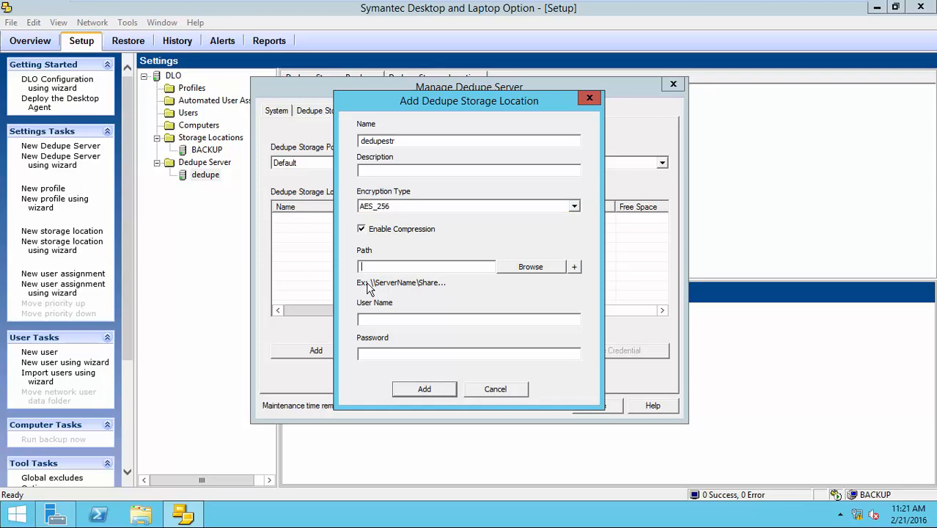
{"action": "type", "text": "\\\\backup"}
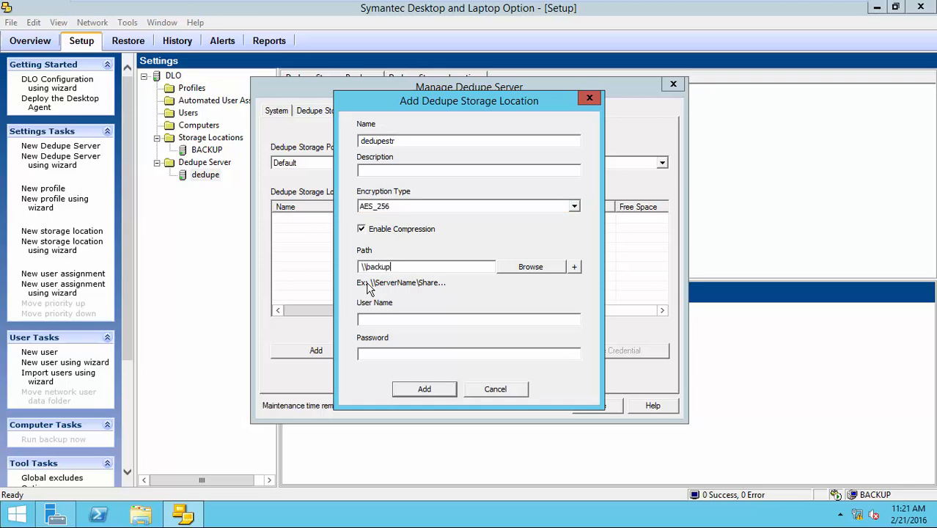
{"action": "type", "text": "DEDUP"}
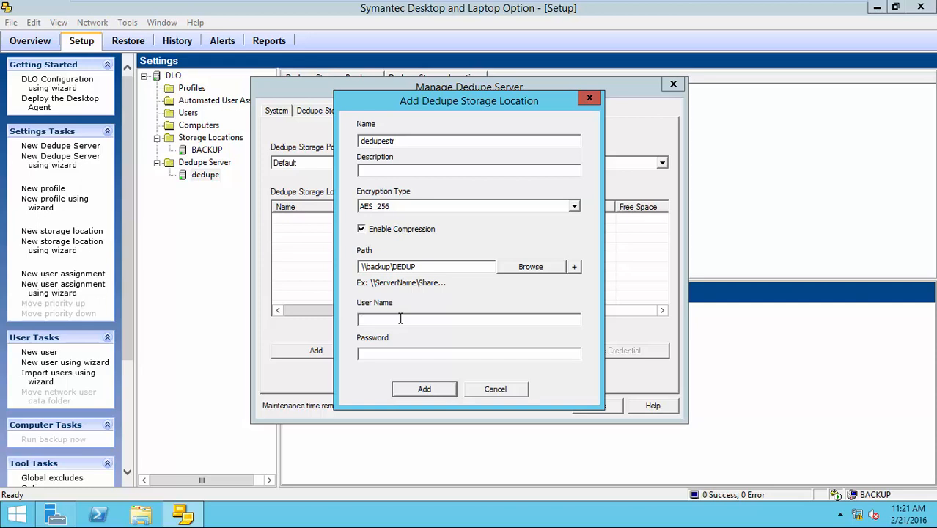
{"action": "type", "text": "badm"}
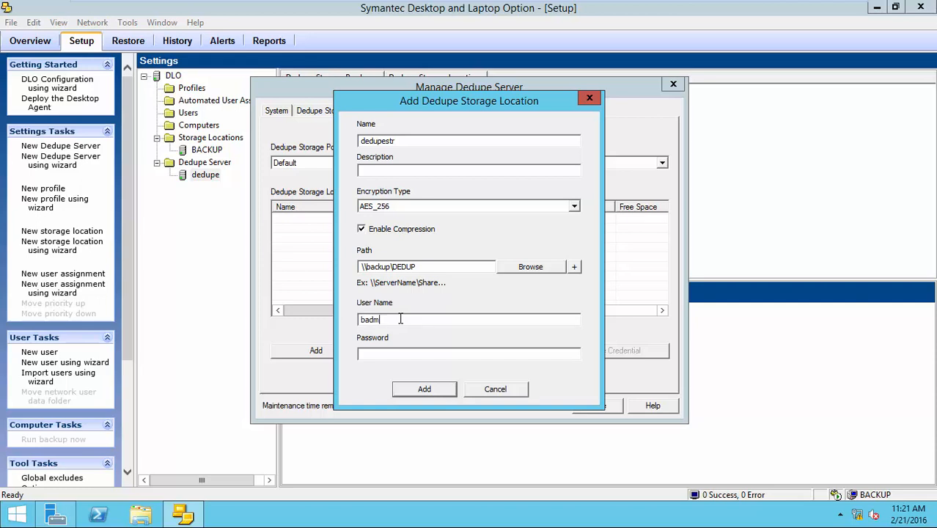
{"action": "type", "text": "***"}
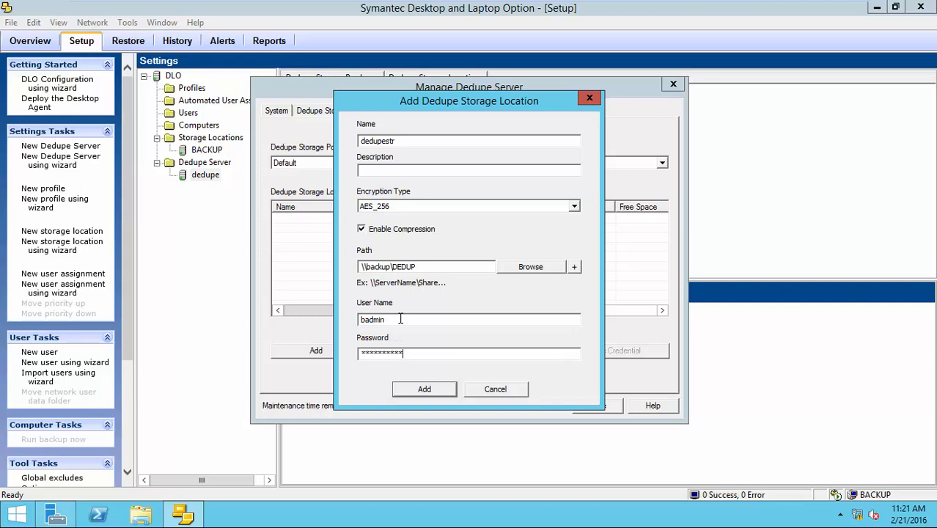
{"action": "left_click", "coordinate": [424, 389]}
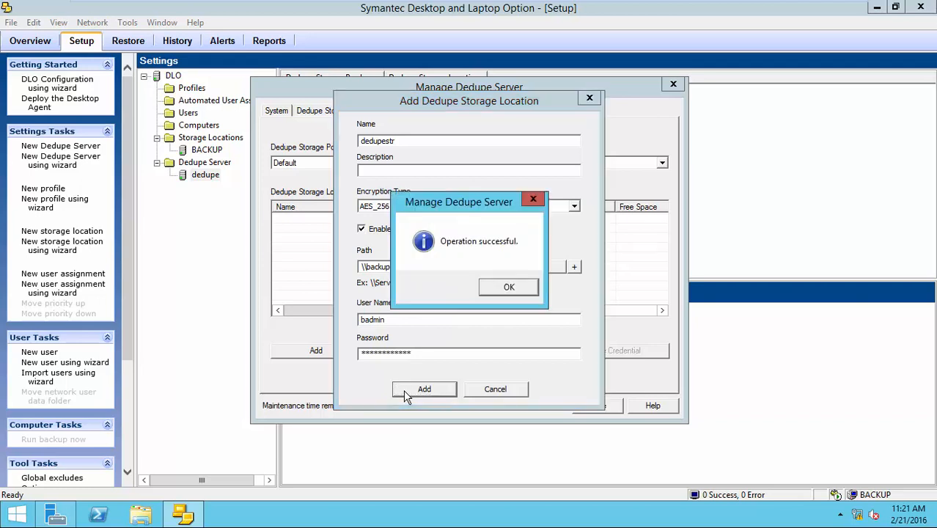
{"action": "left_click", "coordinate": [509, 286]}
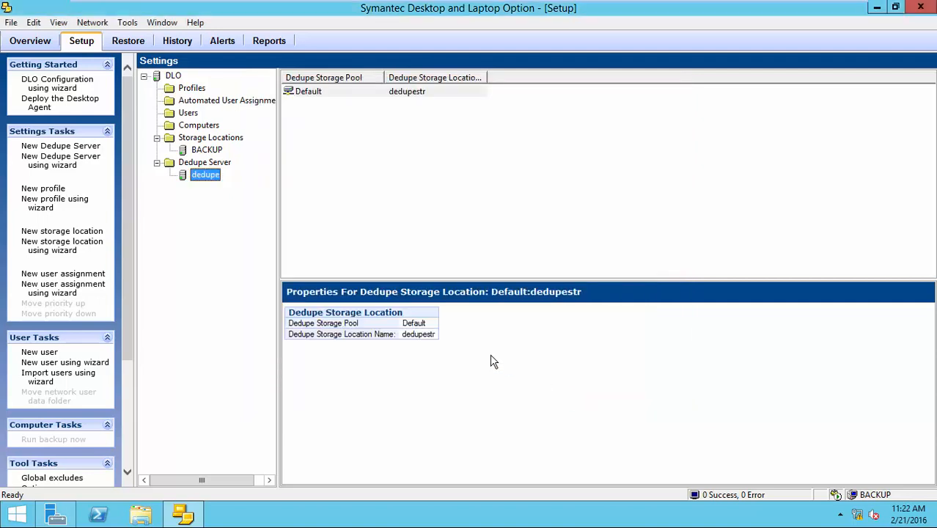
{"action": "mouse_move", "coordinate": [252, 206]}
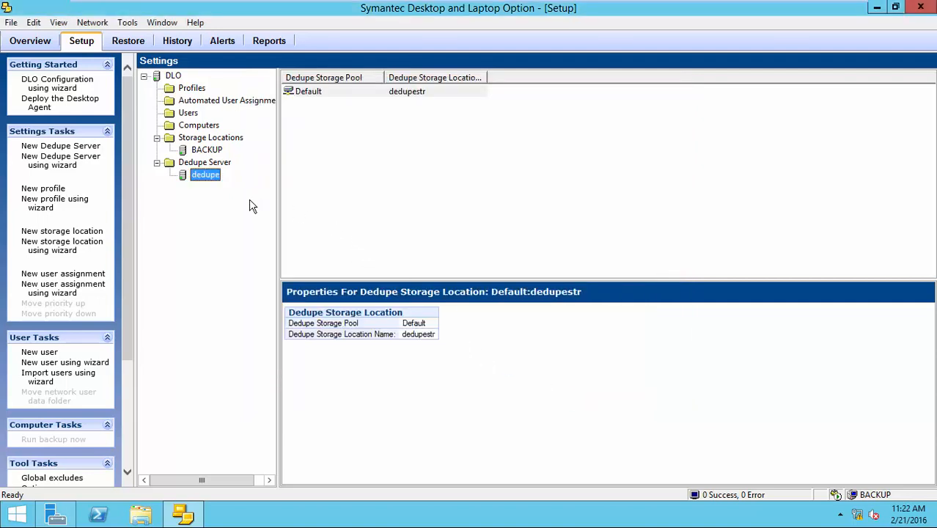
{"action": "mouse_move", "coordinate": [205, 173]}
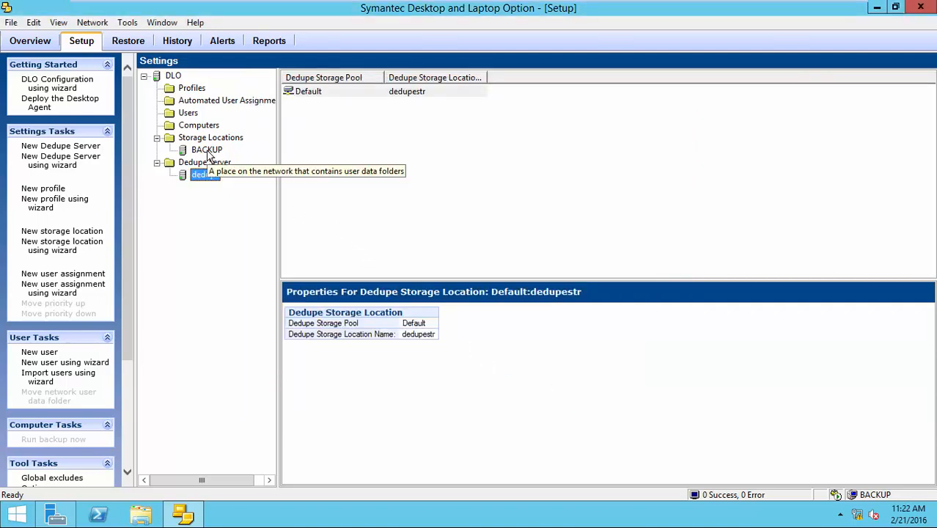
Step: In NFD's properties under BACKUP, choose Default:dedupestr as its dedupe storage location
{"action": "left_click", "coordinate": [207, 149]}
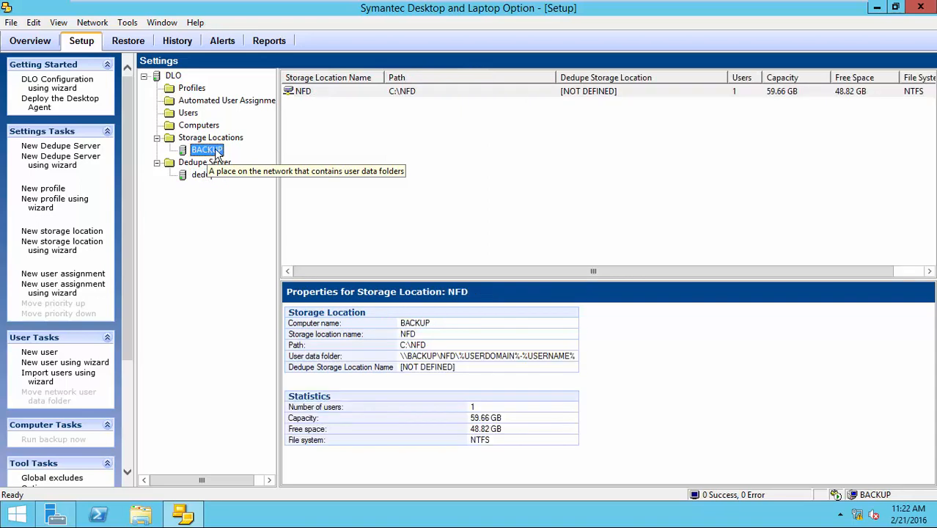
{"action": "right_click", "coordinate": [302, 91]}
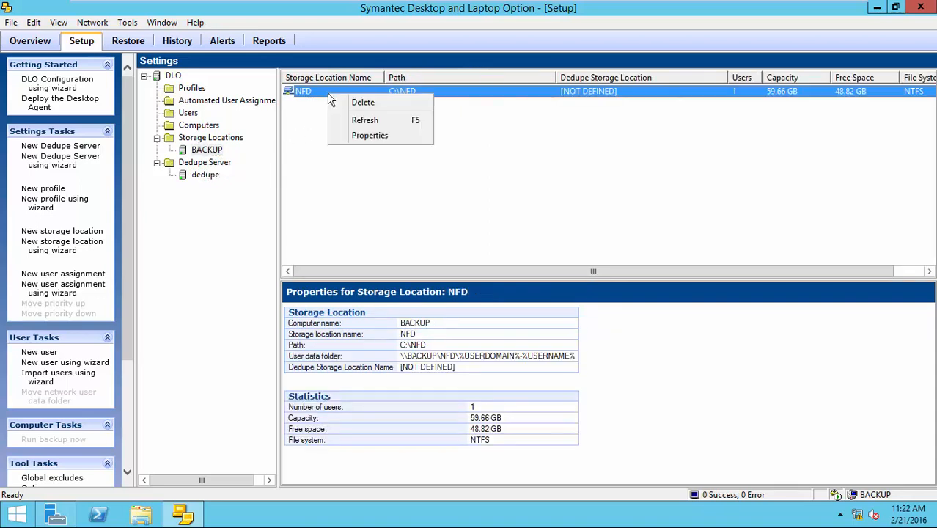
{"action": "mouse_move", "coordinate": [370, 135]}
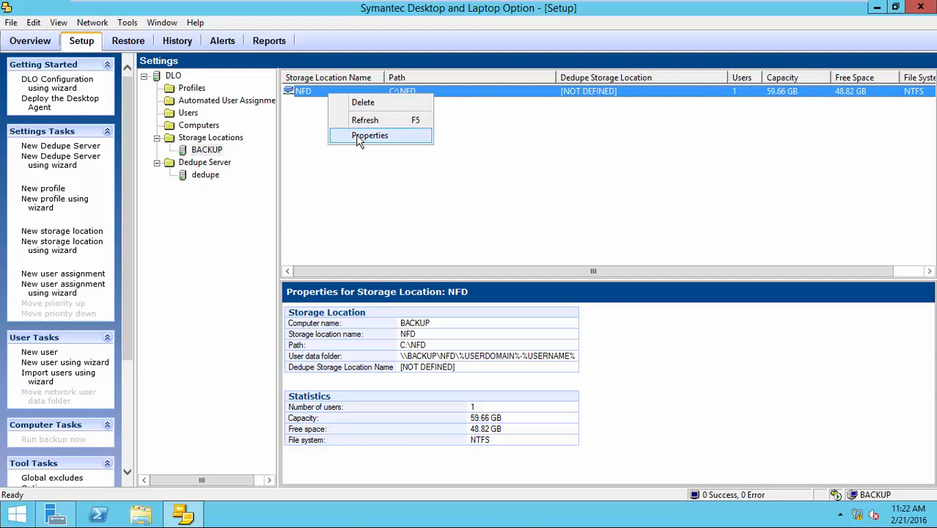
{"action": "left_click", "coordinate": [370, 135]}
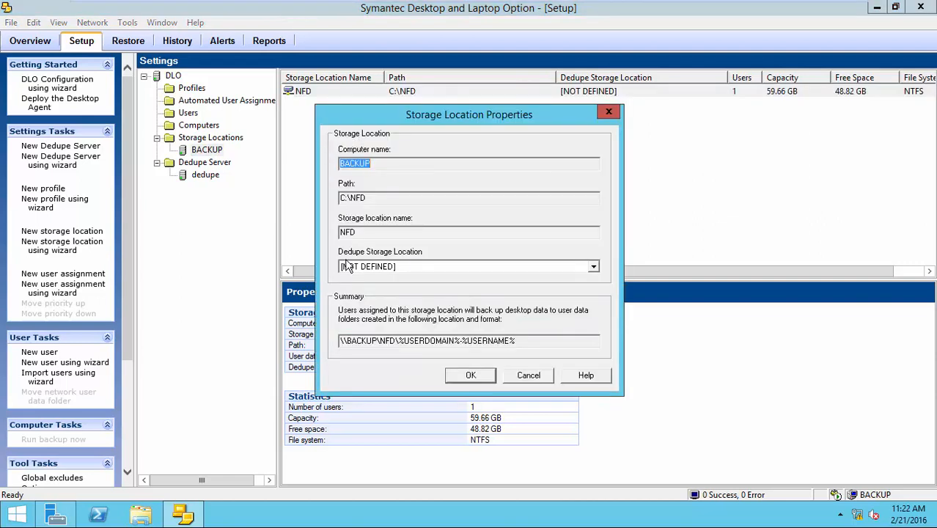
{"action": "left_click", "coordinate": [593, 267]}
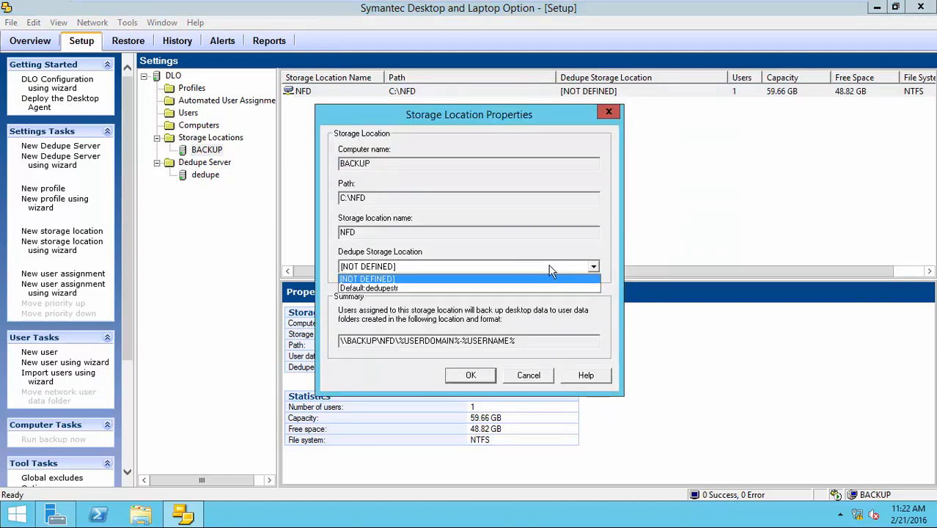
{"action": "left_click", "coordinate": [369, 287]}
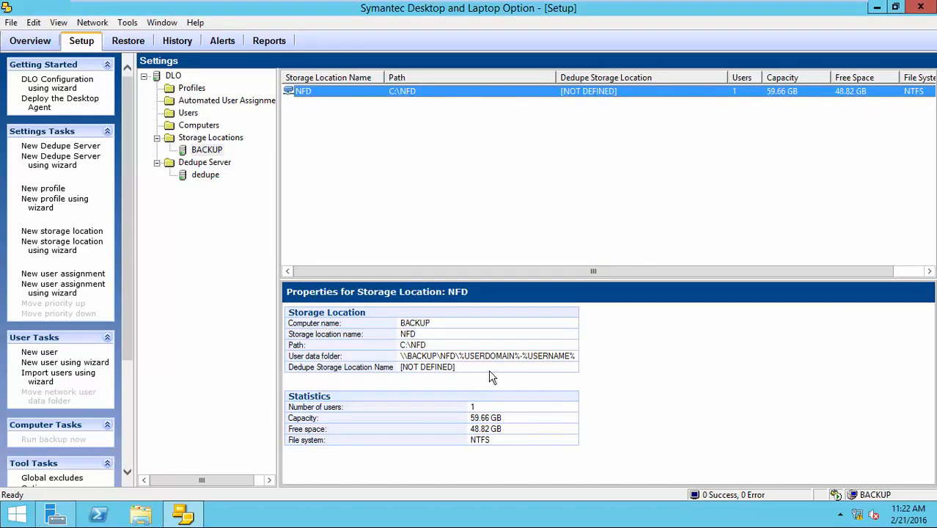
{"action": "mouse_move", "coordinate": [293, 187]}
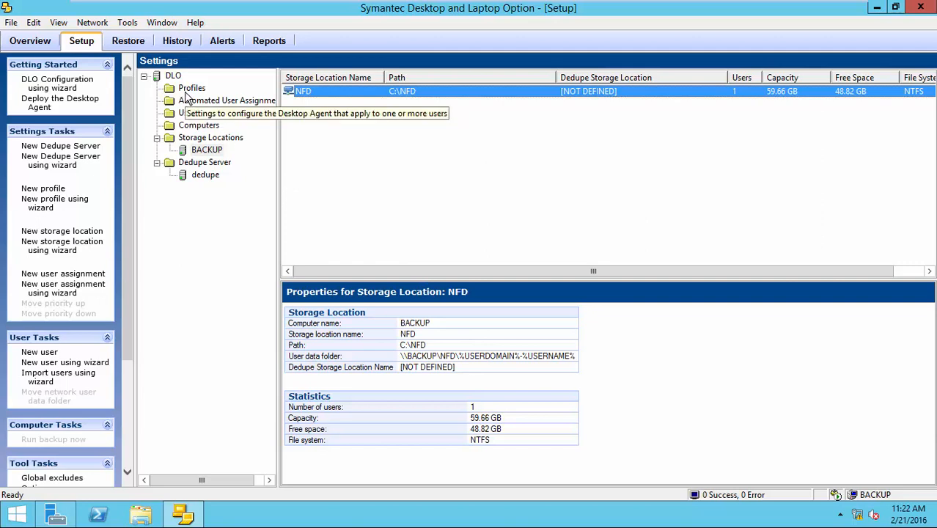
Step: Enable Dedupe in Profile 1's General settings, reopen to verify, and close
{"action": "left_click", "coordinate": [190, 88]}
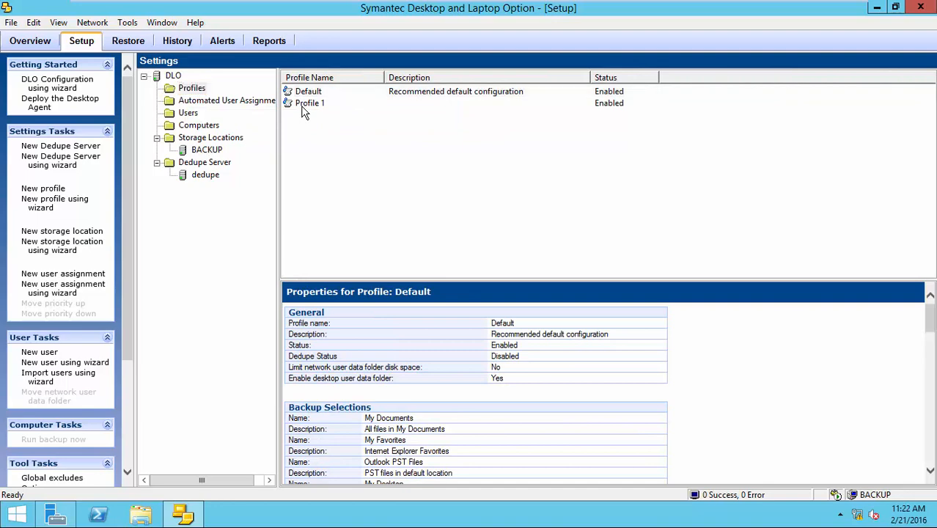
{"action": "double_click", "coordinate": [311, 103]}
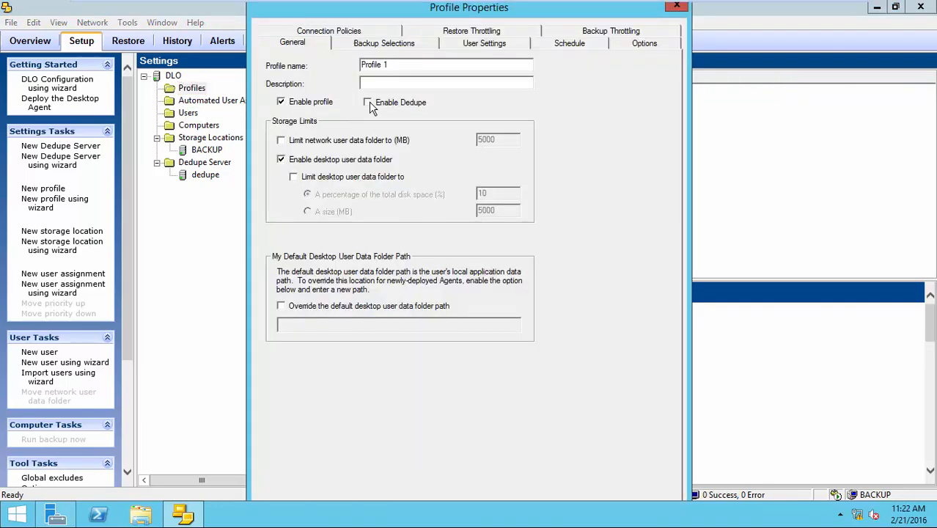
{"action": "left_click", "coordinate": [367, 103]}
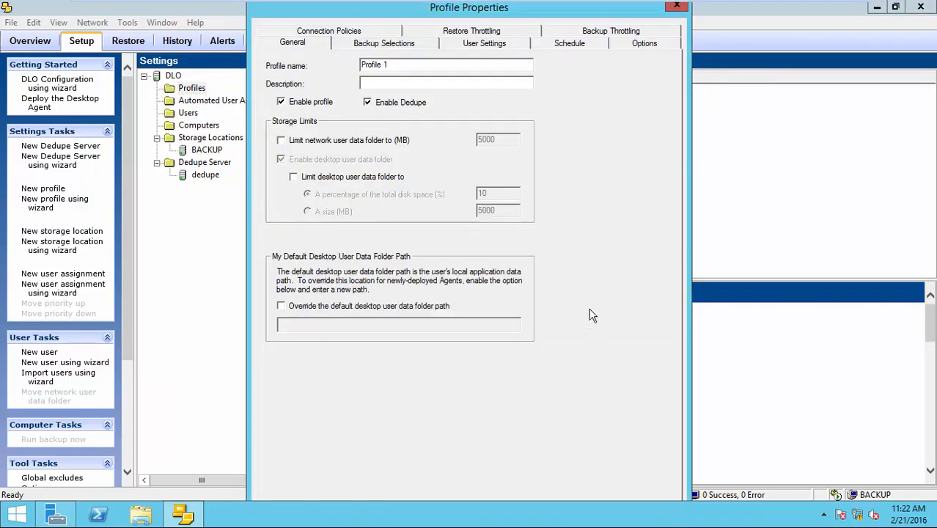
{"action": "mouse_move", "coordinate": [457, 152]}
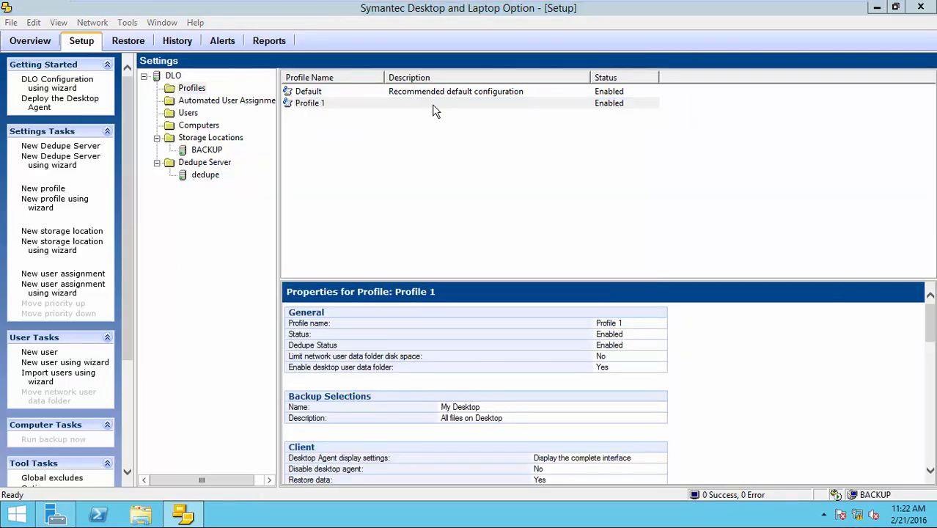
{"action": "double_click", "coordinate": [309, 102]}
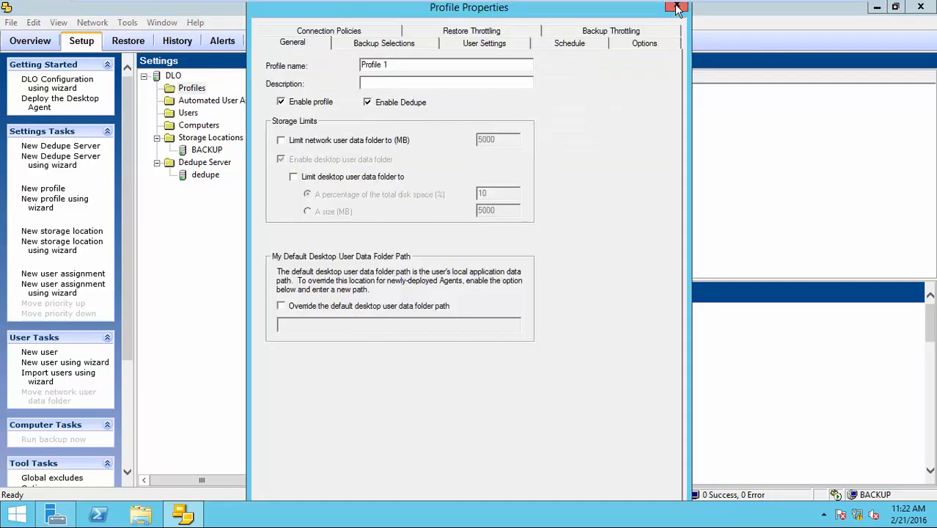
{"action": "left_click", "coordinate": [675, 7]}
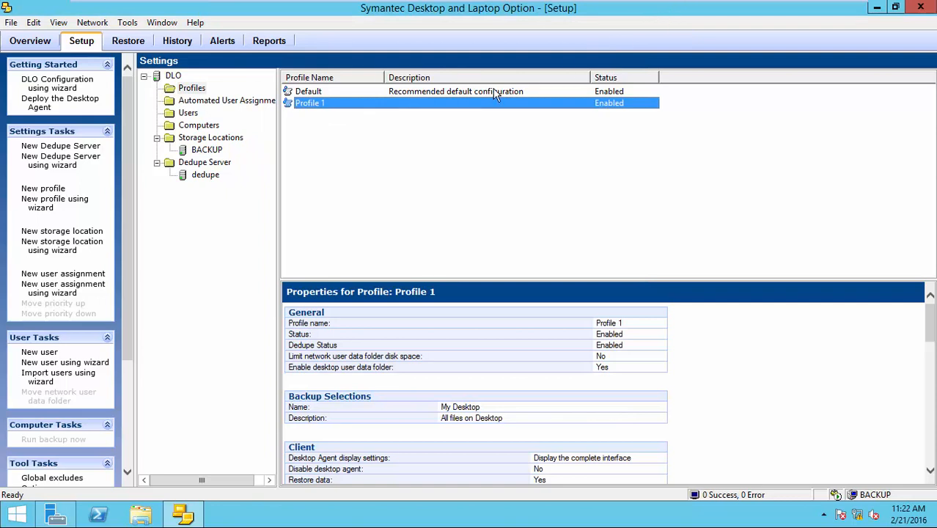
Step: Check the dedupe server and BACKUP storage locations show NFD using Default:dedupestr
{"action": "left_click", "coordinate": [205, 174]}
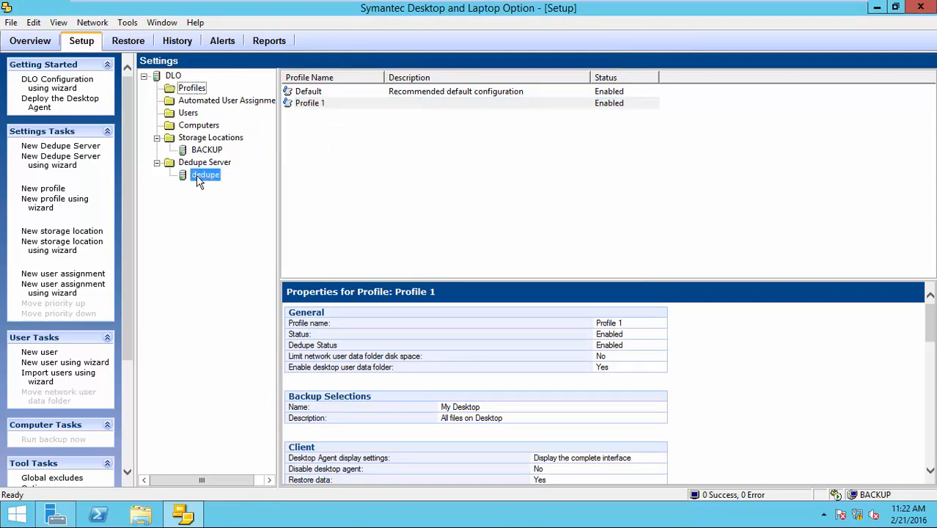
{"action": "left_click", "coordinate": [205, 174]}
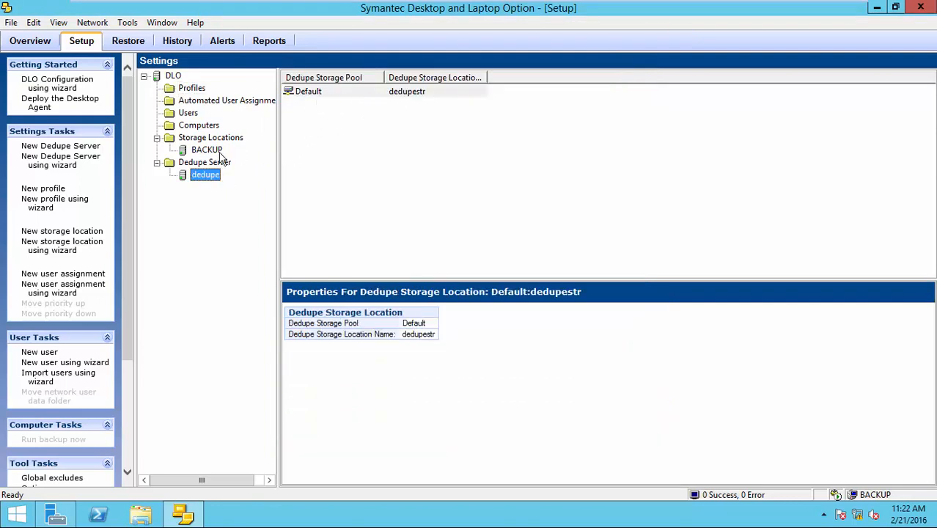
{"action": "left_click", "coordinate": [206, 150]}
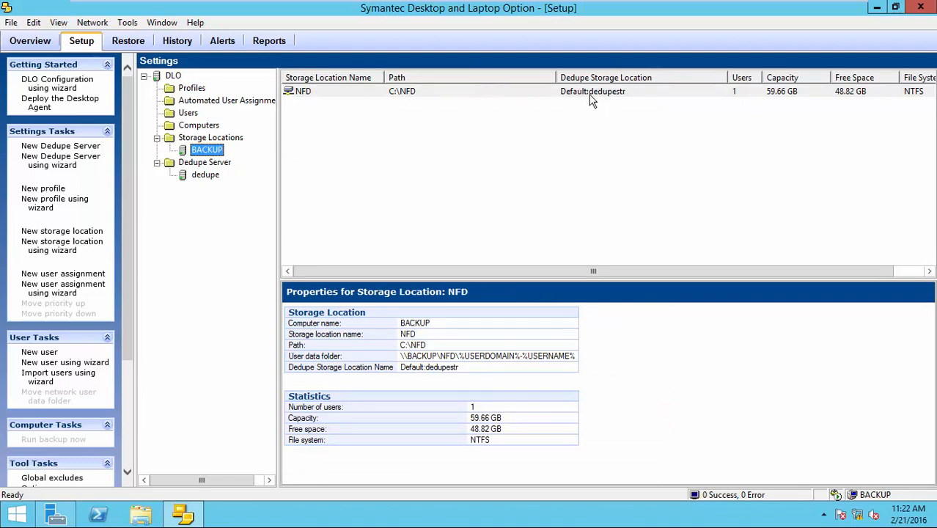
Step: Verify Profile 1 shows Dedupe Status Enabled, then go to the Users list
{"action": "left_click", "coordinate": [190, 88]}
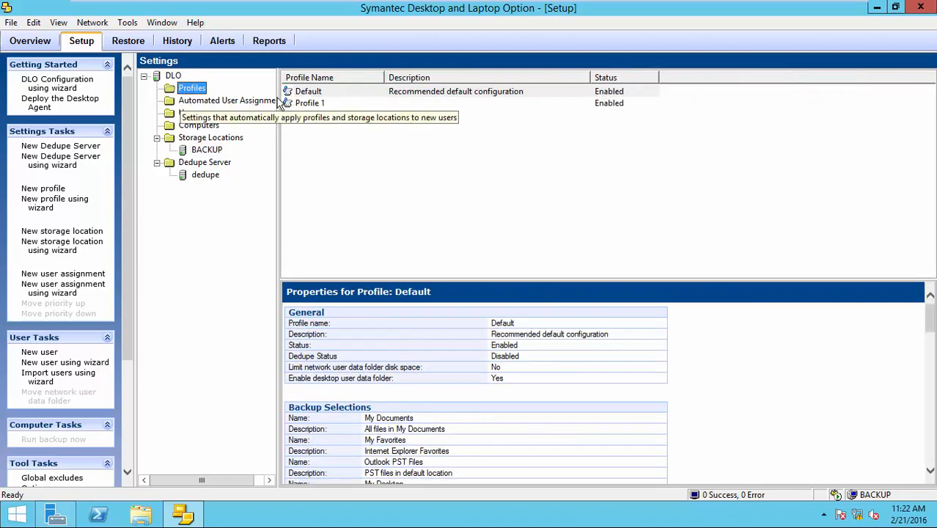
{"action": "mouse_move", "coordinate": [320, 115]}
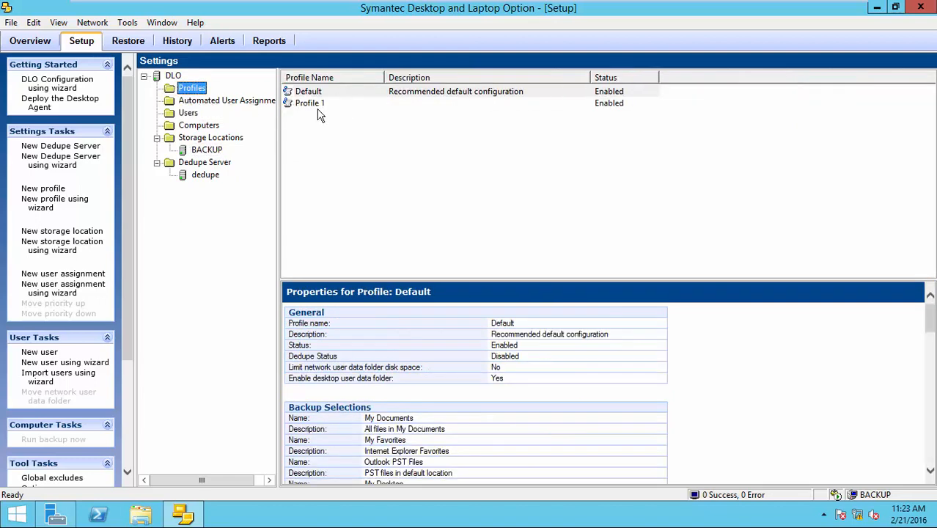
{"action": "left_click", "coordinate": [309, 102]}
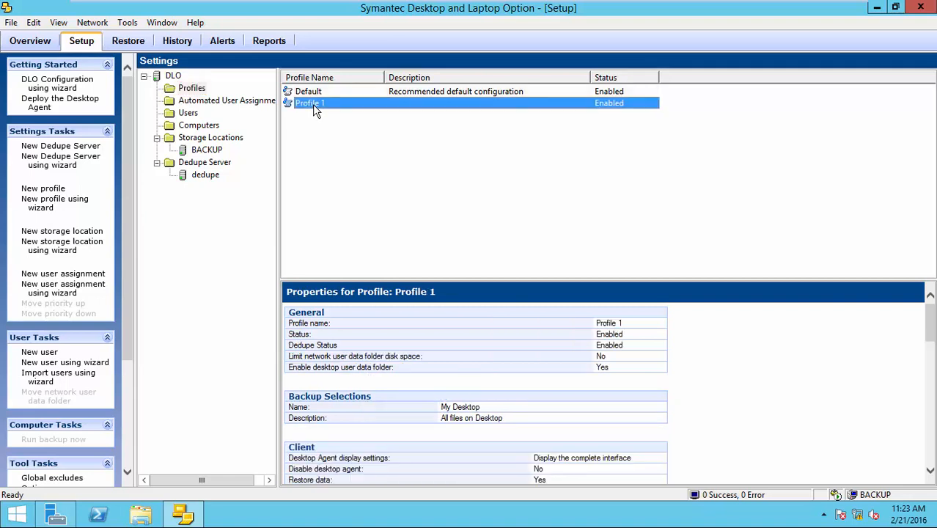
{"action": "left_click", "coordinate": [188, 112]}
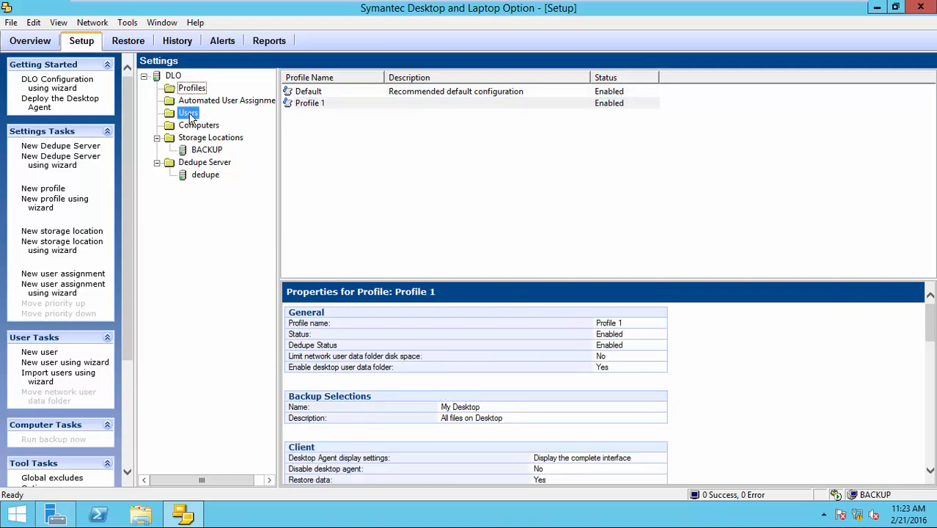
{"action": "right_click", "coordinate": [306, 91]}
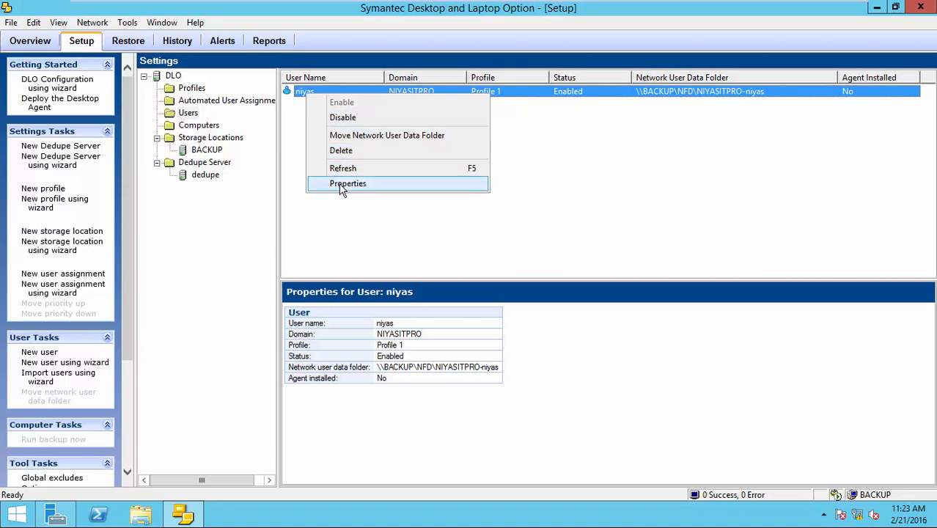
{"action": "left_click", "coordinate": [347, 183]}
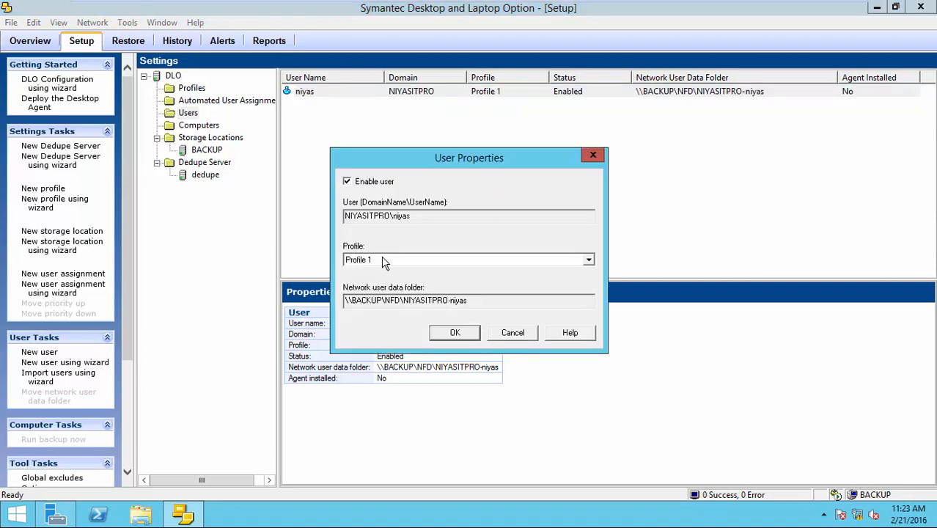
{"action": "left_click", "coordinate": [454, 332]}
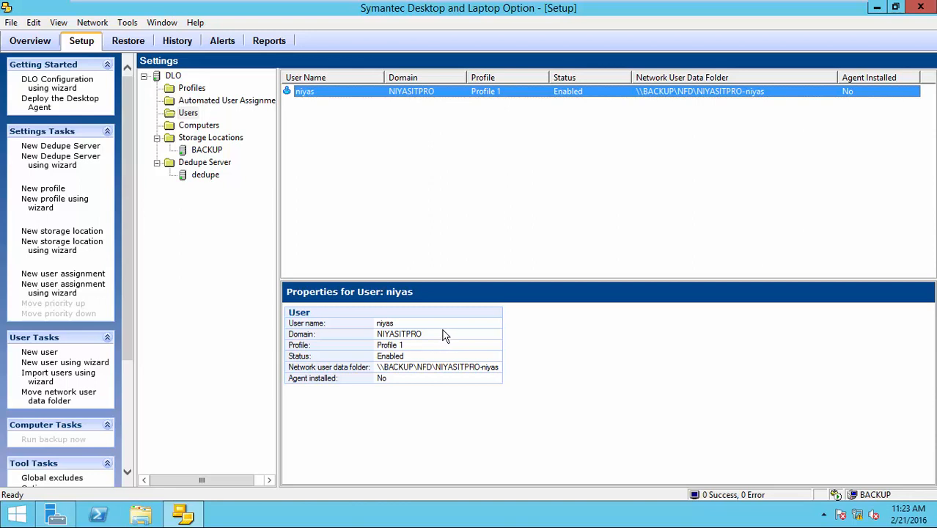
{"action": "mouse_move", "coordinate": [449, 341]}
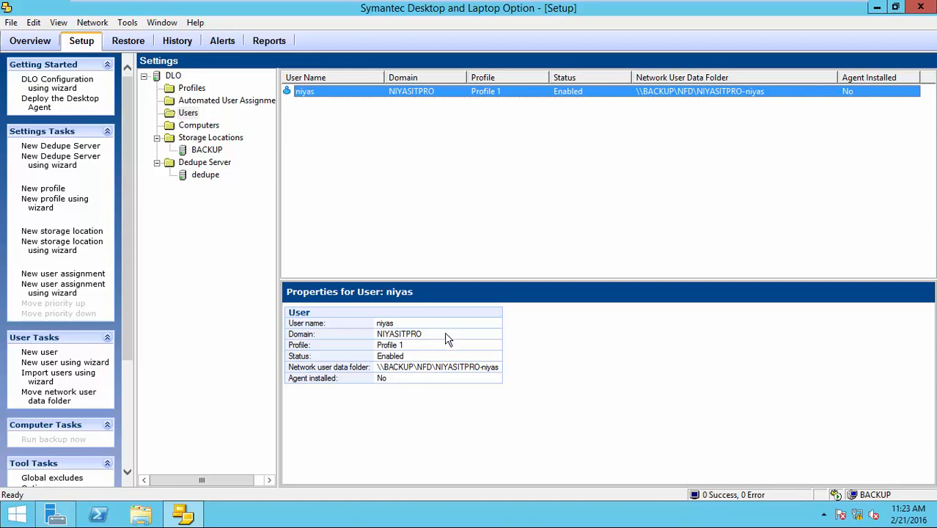
{"action": "mouse_move", "coordinate": [454, 279]}
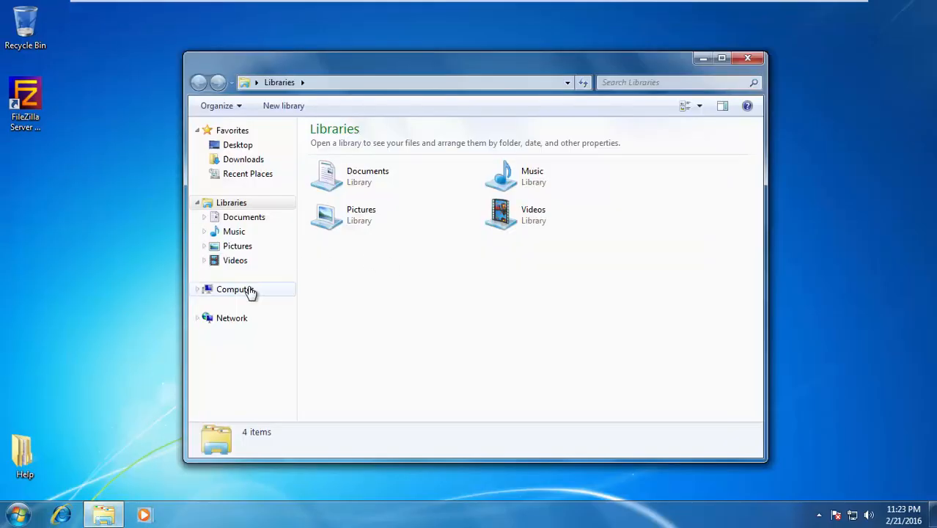
Step: Browse to C:\Windows in Explorer and dismiss the Fonts properties
{"action": "double_click", "coordinate": [235, 289]}
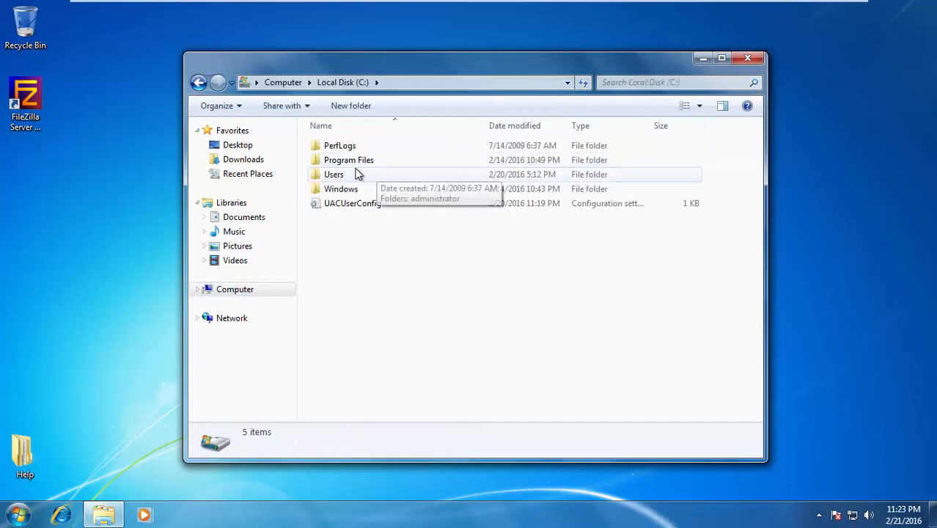
{"action": "double_click", "coordinate": [340, 187]}
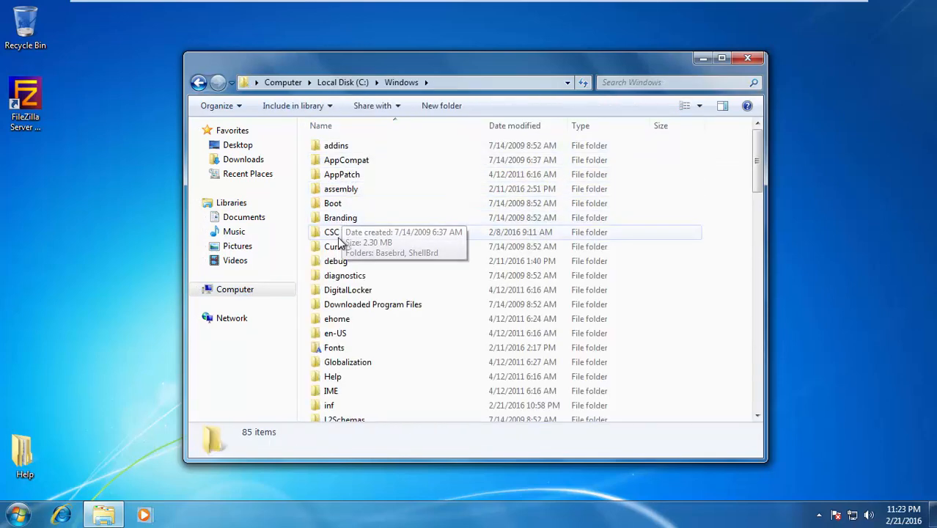
{"action": "mouse_move", "coordinate": [344, 347]}
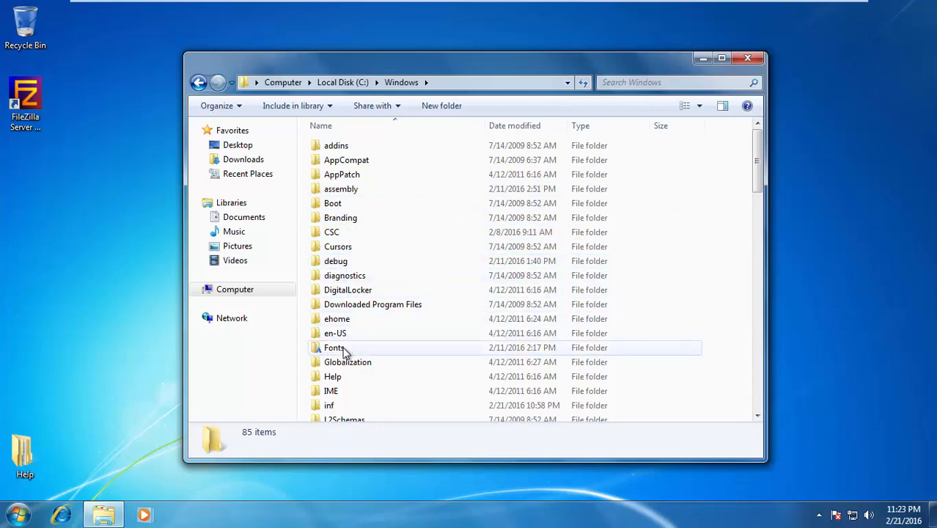
{"action": "left_click", "coordinate": [335, 346]}
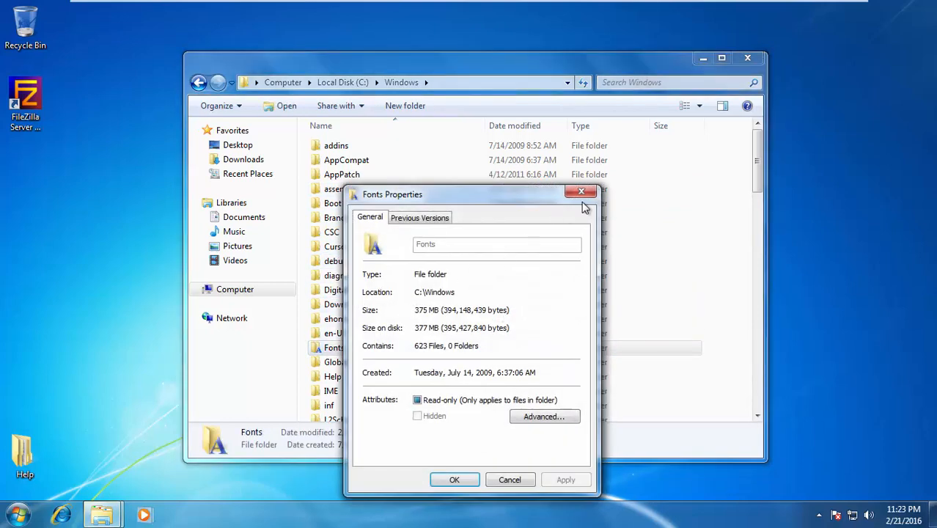
Step: Paste the copied ehome folder onto the desktop and close Explorer
{"action": "right_click", "coordinate": [336, 318]}
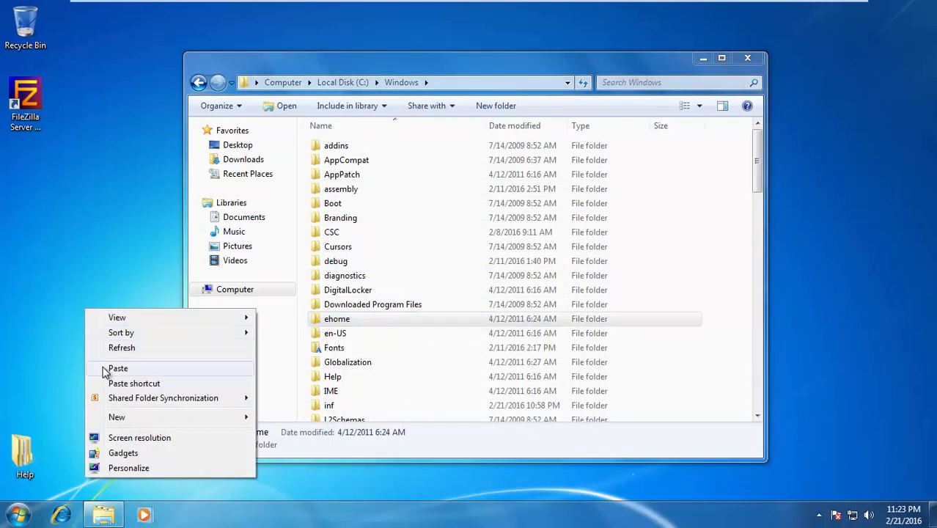
{"action": "left_click", "coordinate": [118, 369]}
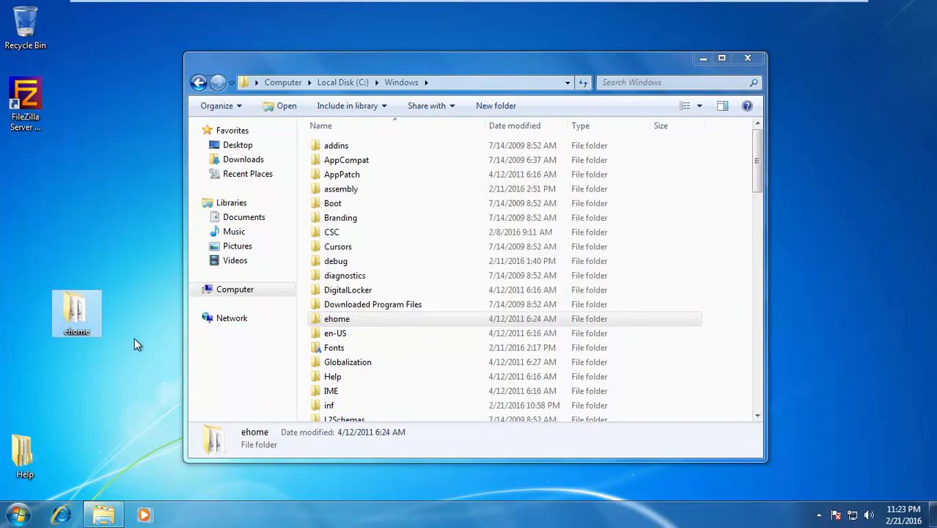
{"action": "mouse_move", "coordinate": [139, 345]}
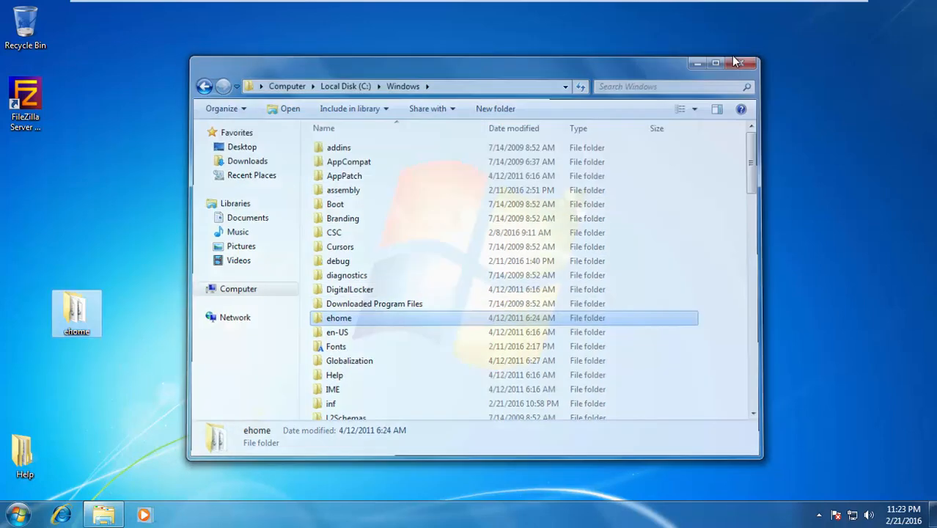
{"action": "left_click", "coordinate": [740, 61]}
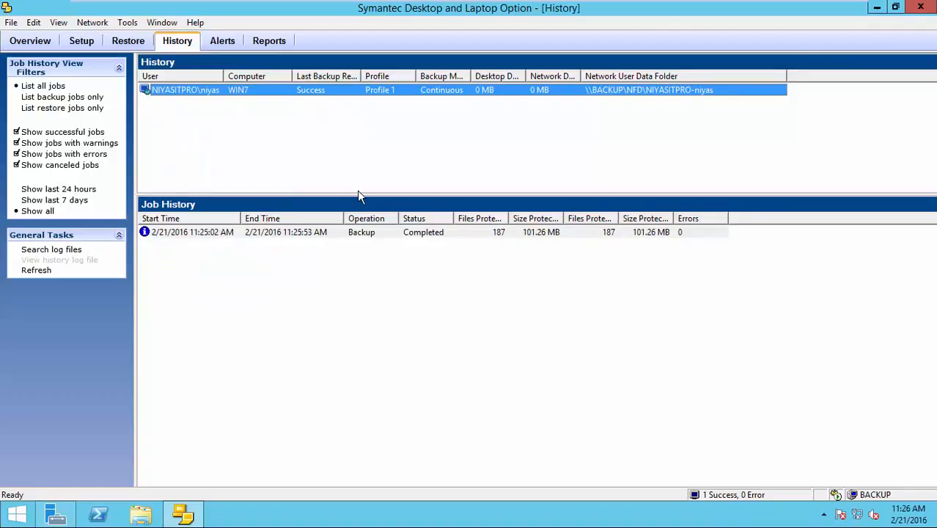
{"action": "mouse_move", "coordinate": [312, 89]}
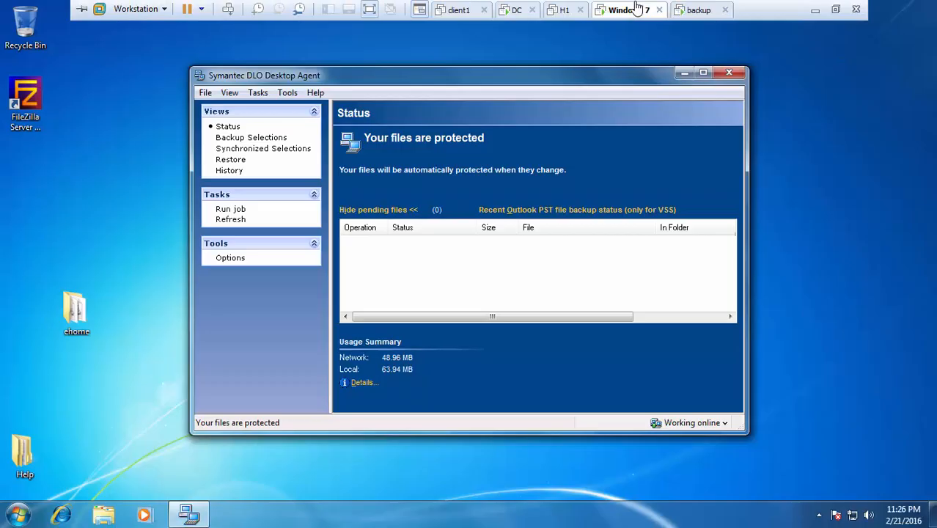
Step: Switch to the Windows 7 client to view the Desktop Agent's protected-files status
{"action": "left_click", "coordinate": [76, 311]}
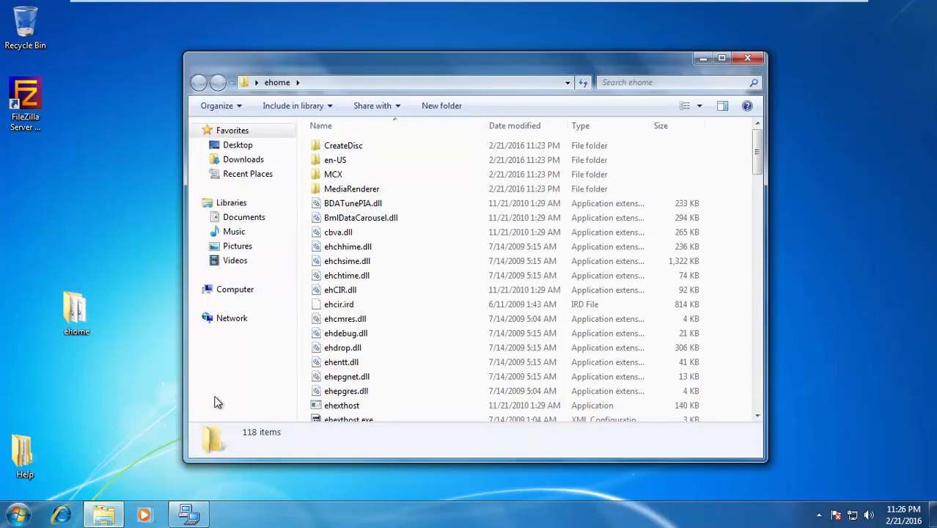
Step: Select all ehome items to copy, create a new desktop folder and open it
{"action": "key", "text": "ctrl+a"}
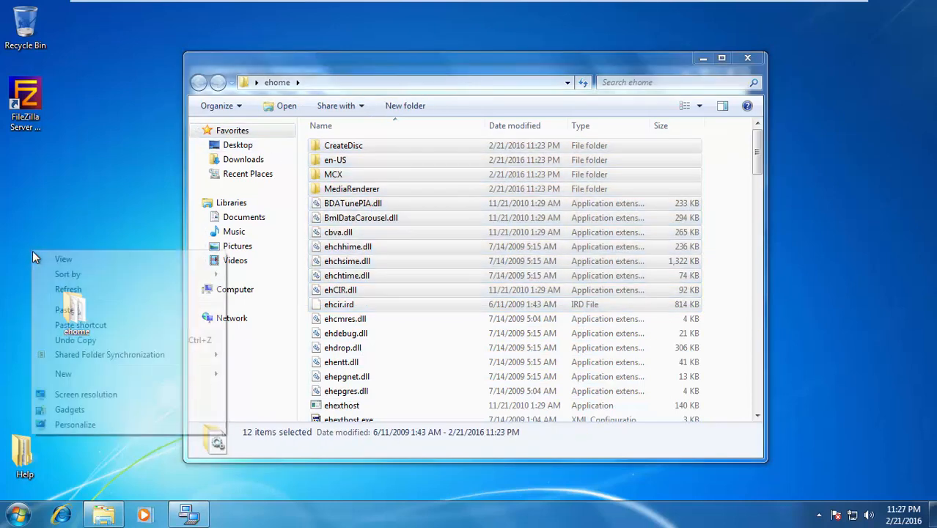
{"action": "mouse_move", "coordinate": [63, 374]}
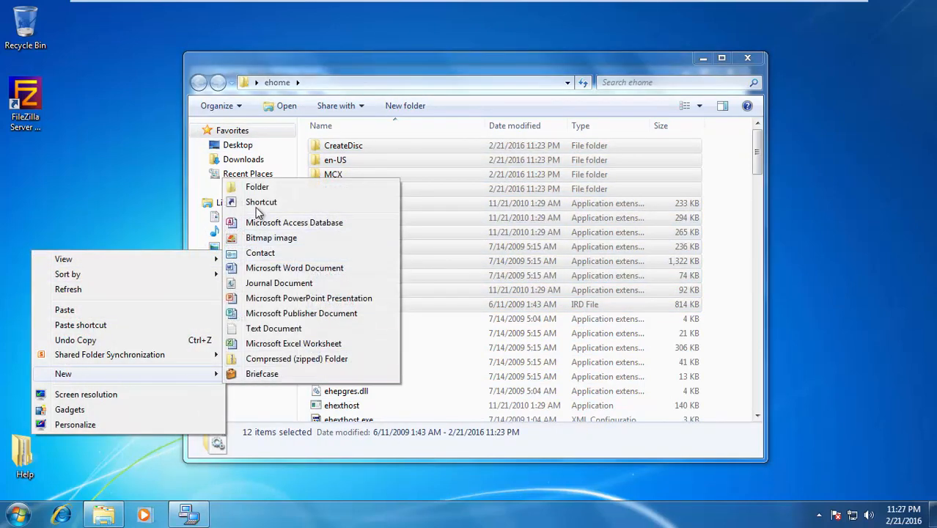
{"action": "left_click", "coordinate": [257, 187]}
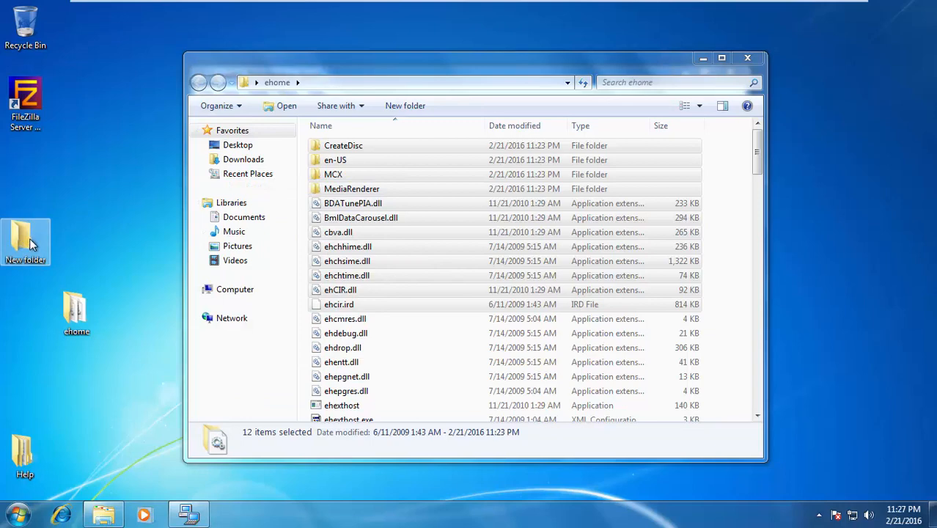
{"action": "double_click", "coordinate": [26, 242]}
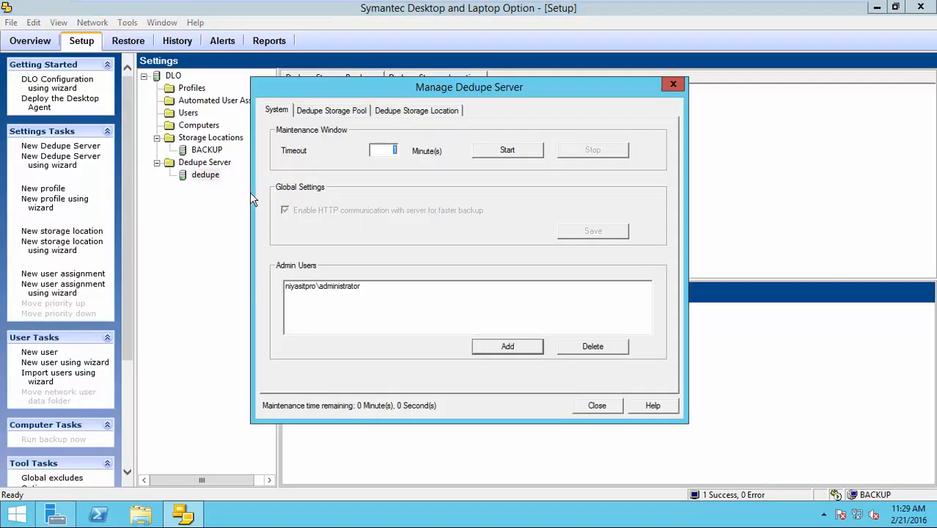
Step: View the Default dedupe storage pool statistics showing 44.585% deduplication savings, then close them
{"action": "left_click", "coordinate": [331, 110]}
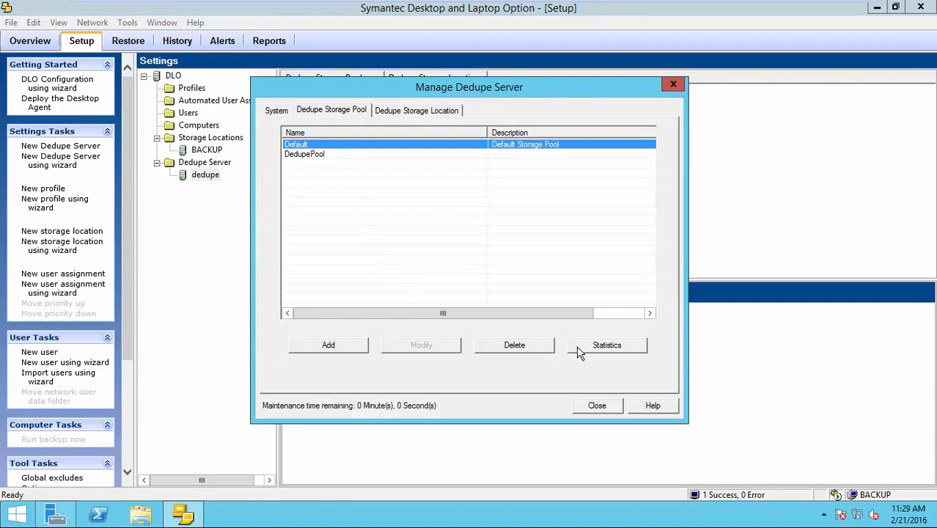
{"action": "left_click", "coordinate": [607, 344]}
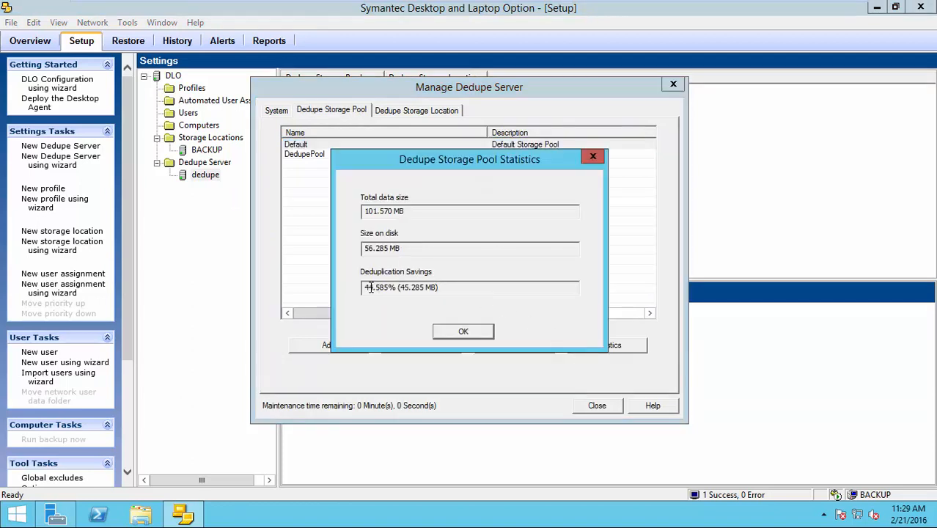
{"action": "triple_click", "coordinate": [399, 286]}
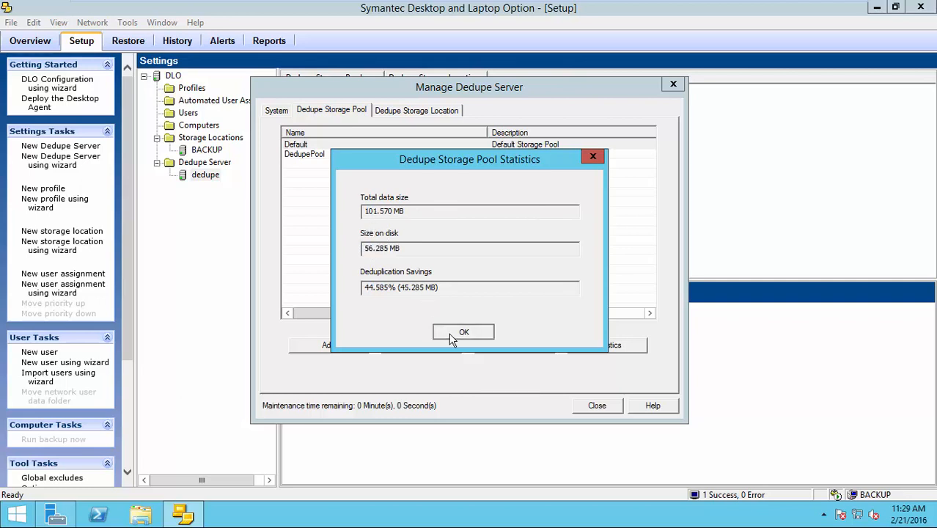
{"action": "left_click", "coordinate": [463, 331]}
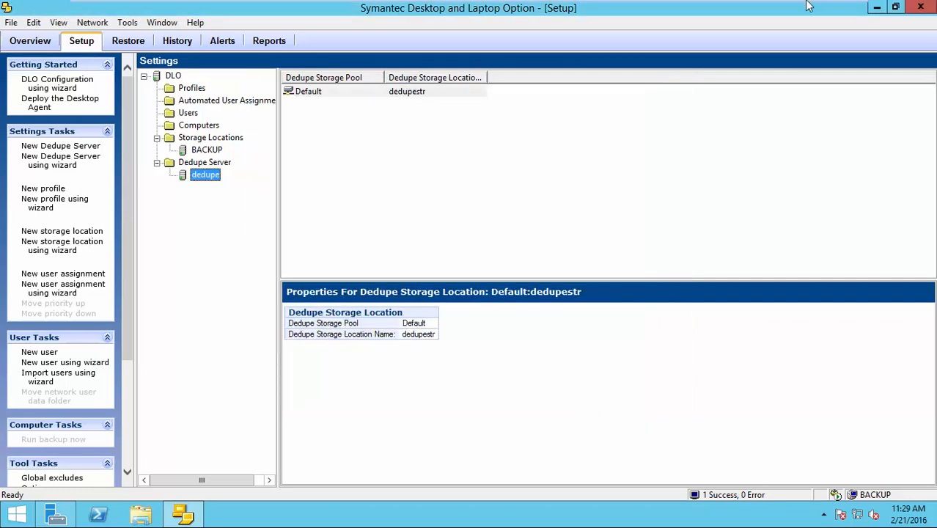